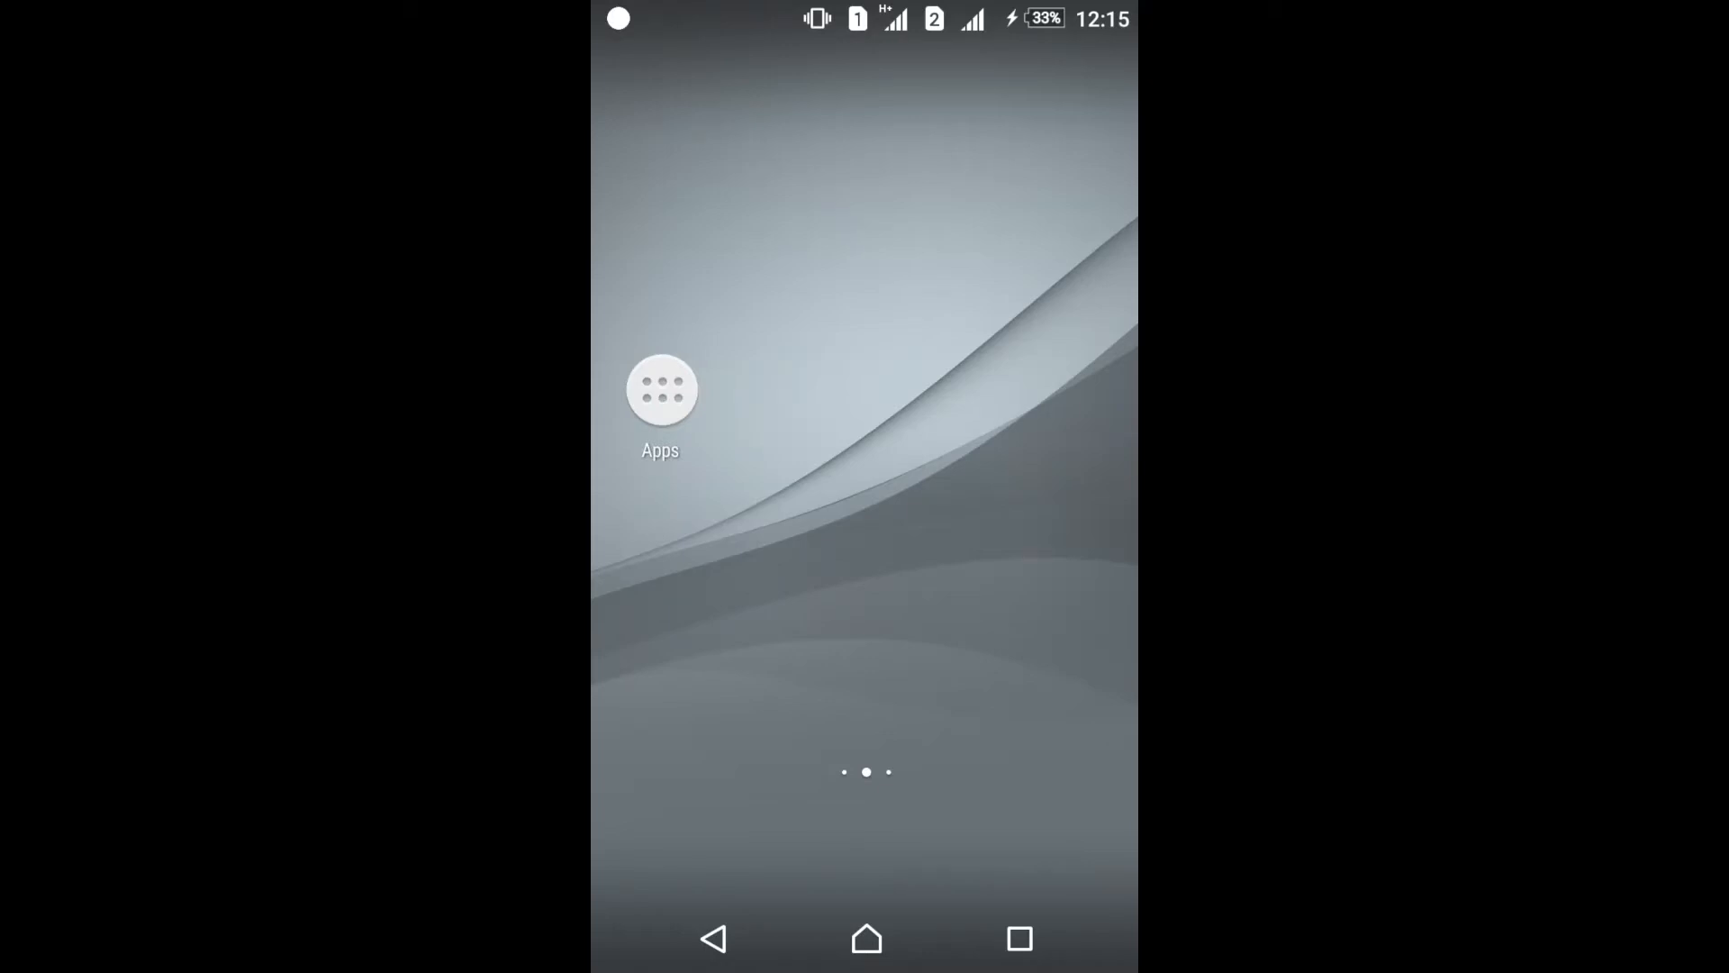
- Launch the YouTube app from the Google folder in the app drawer
{"action": "left_click", "coordinate": [659, 389]}
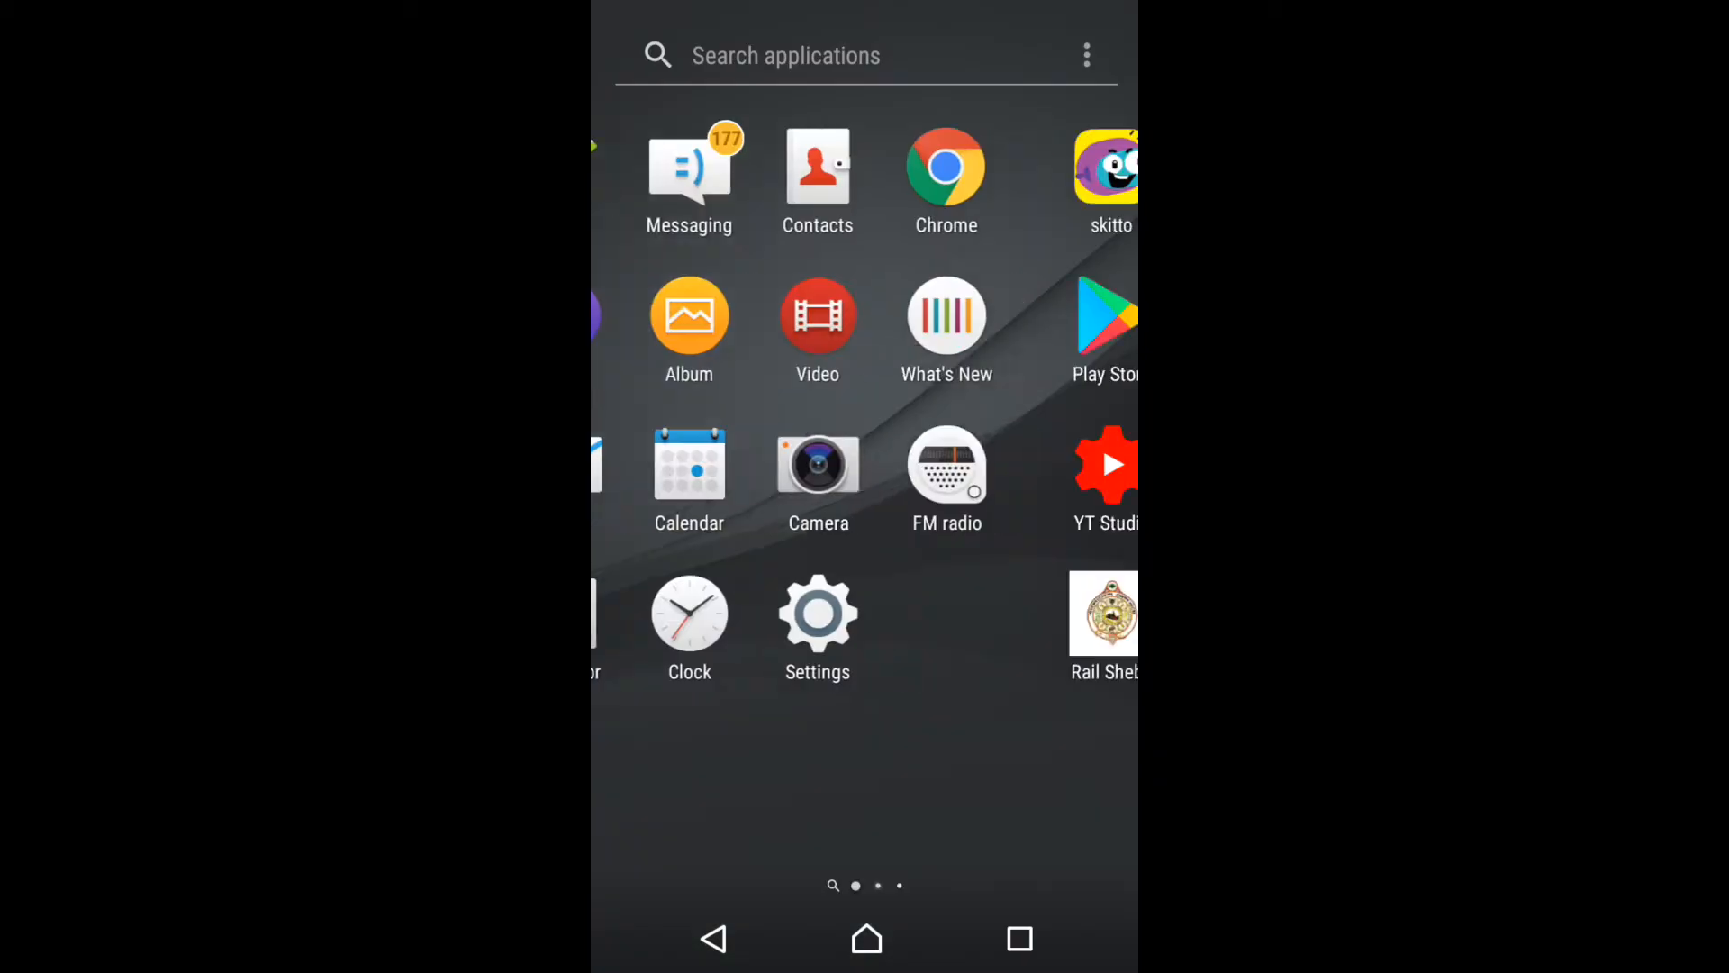
{"action": "left_click", "coordinate": [930, 167]}
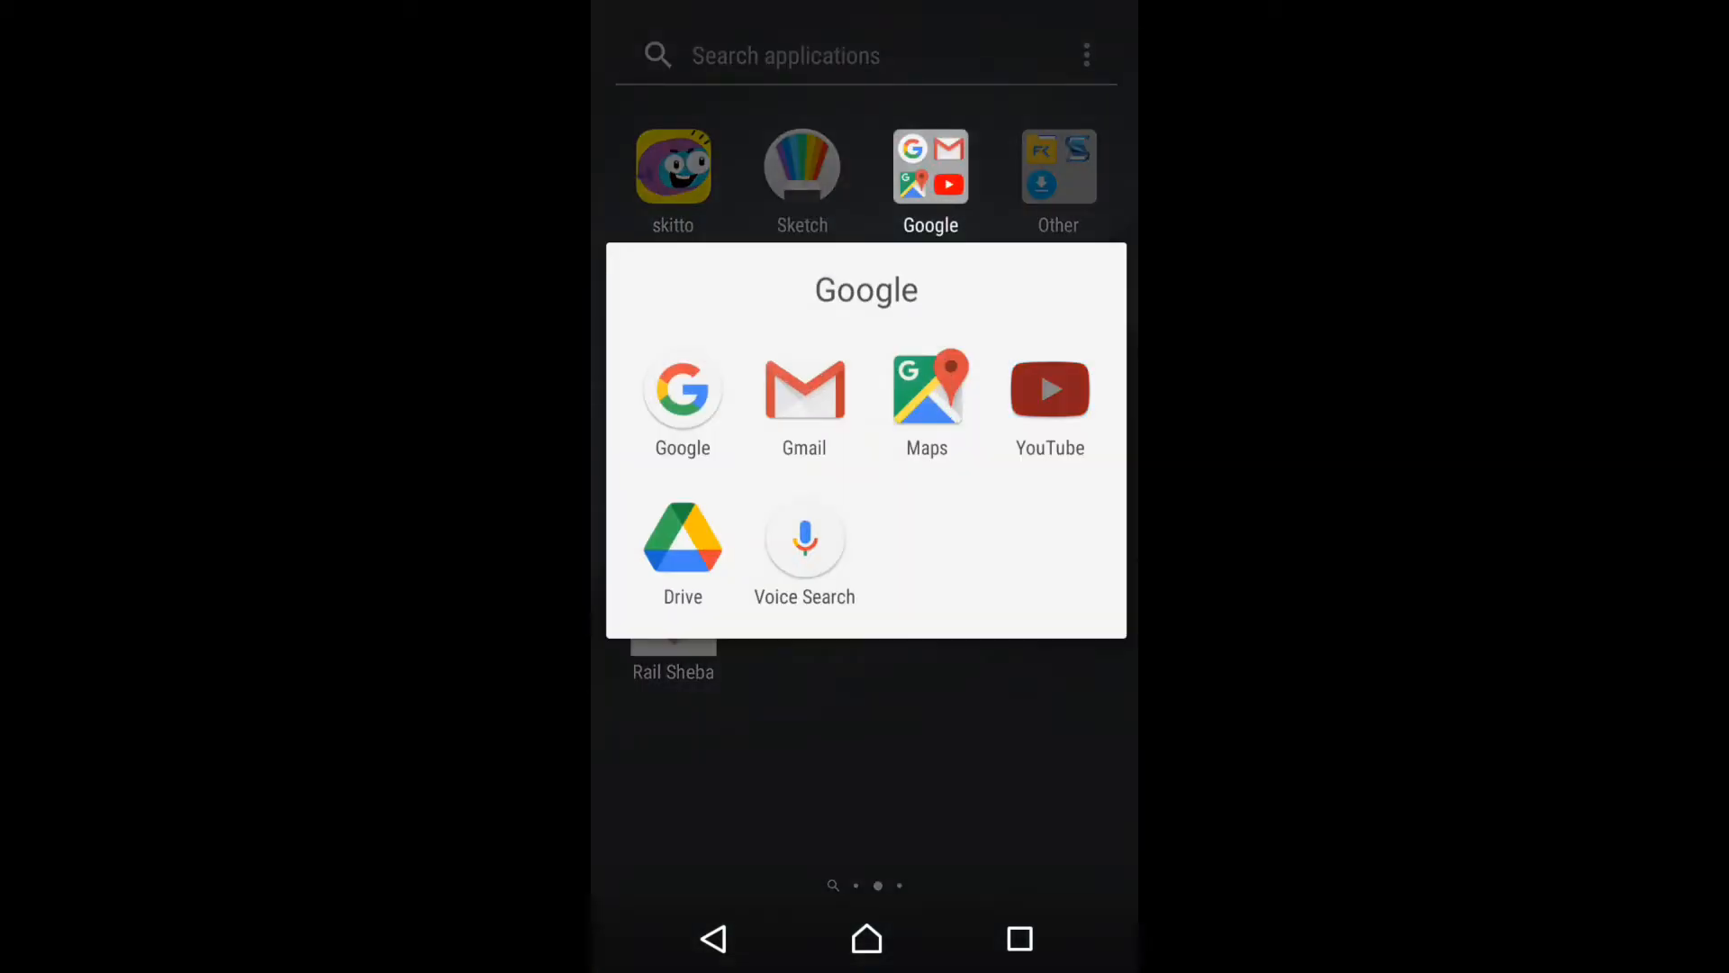
{"action": "left_click", "coordinate": [1049, 389]}
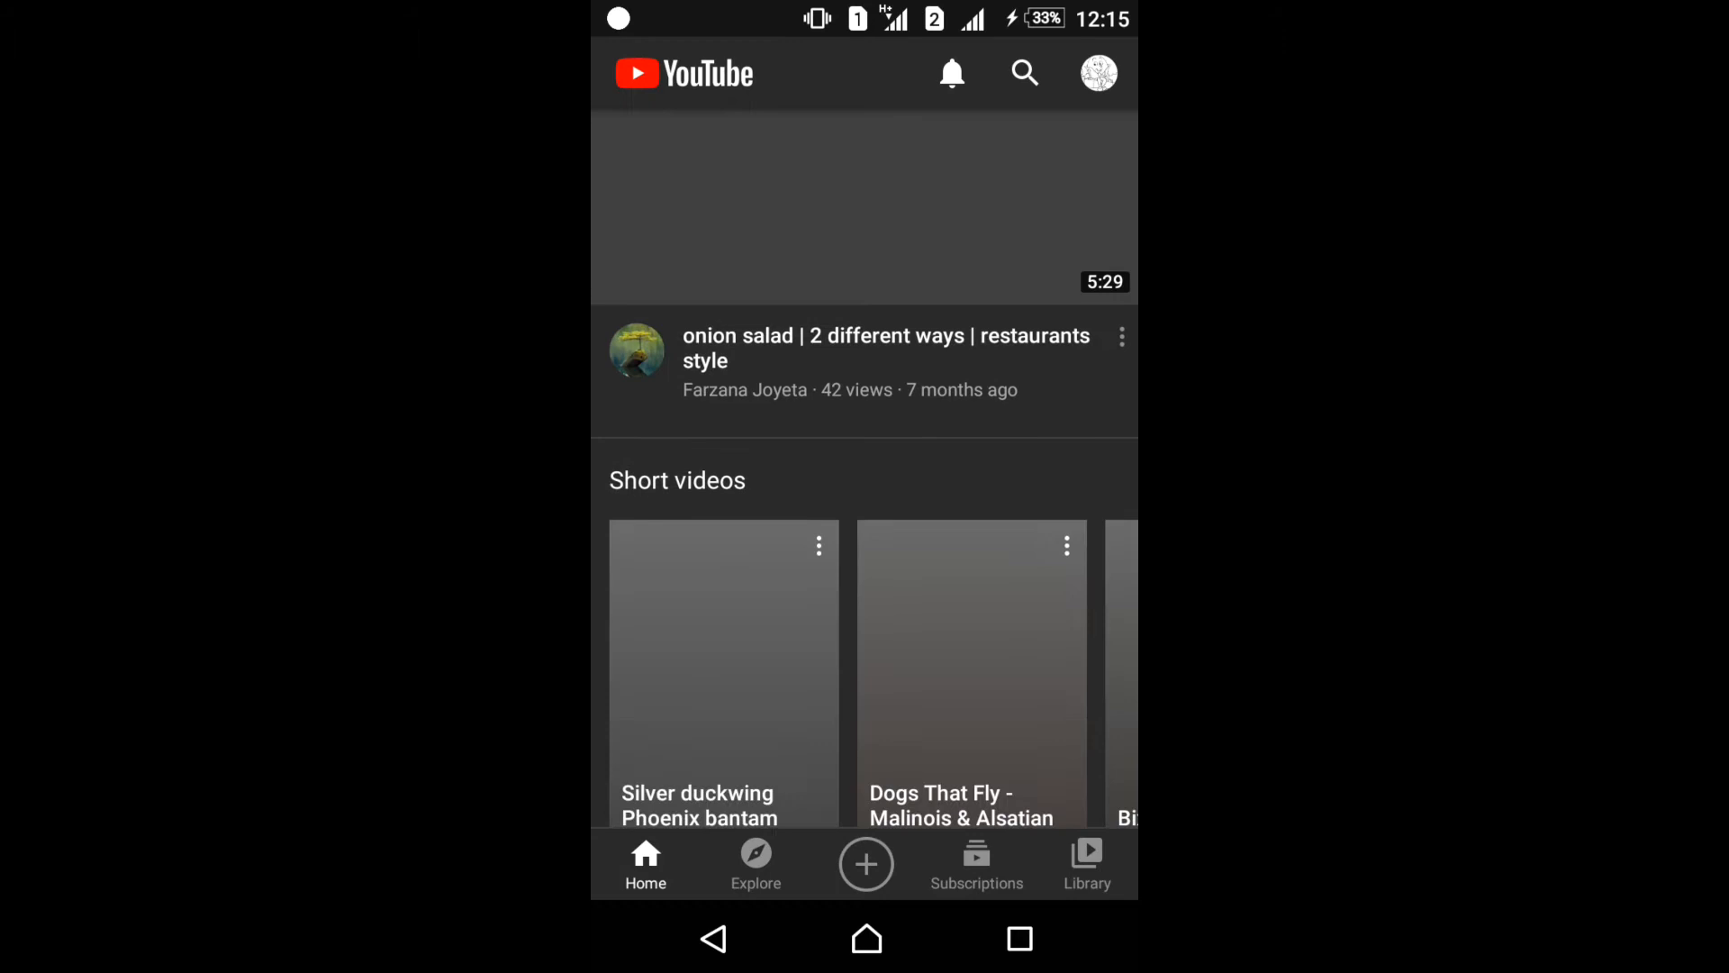
{"action": "scroll", "scroll_direction": "down", "scroll_amount": 3}
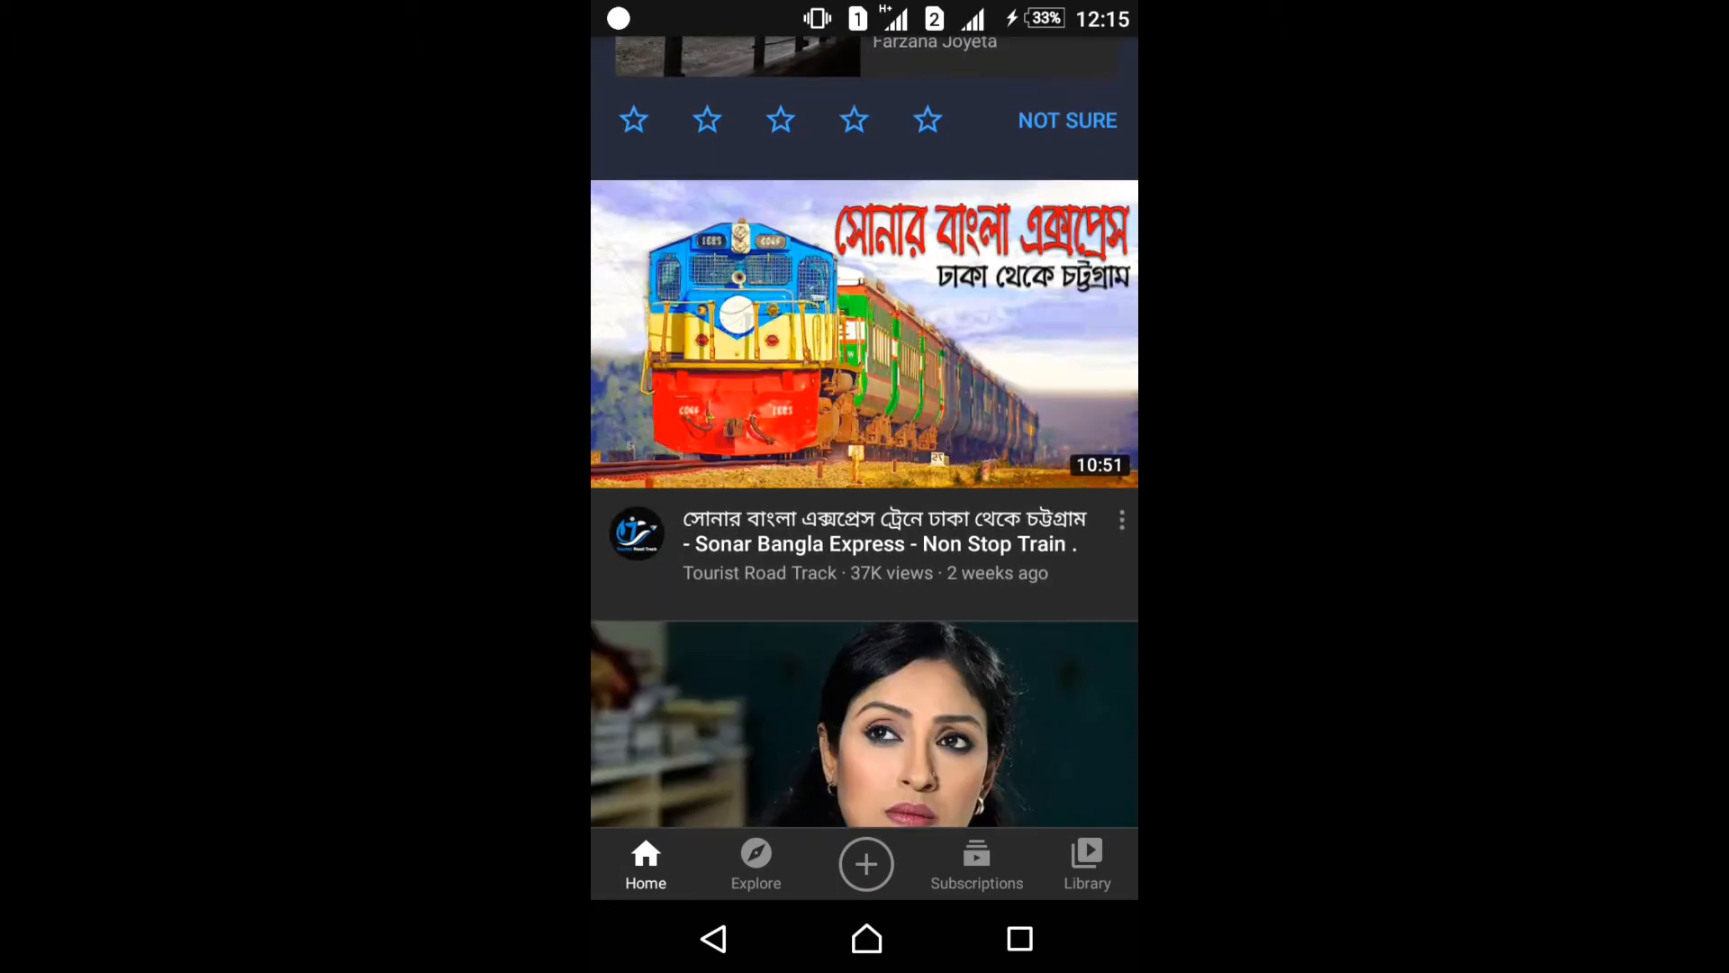
- View Your videos in the Library and confirm the uploads show public globe icons
{"action": "left_click", "coordinate": [1086, 863]}
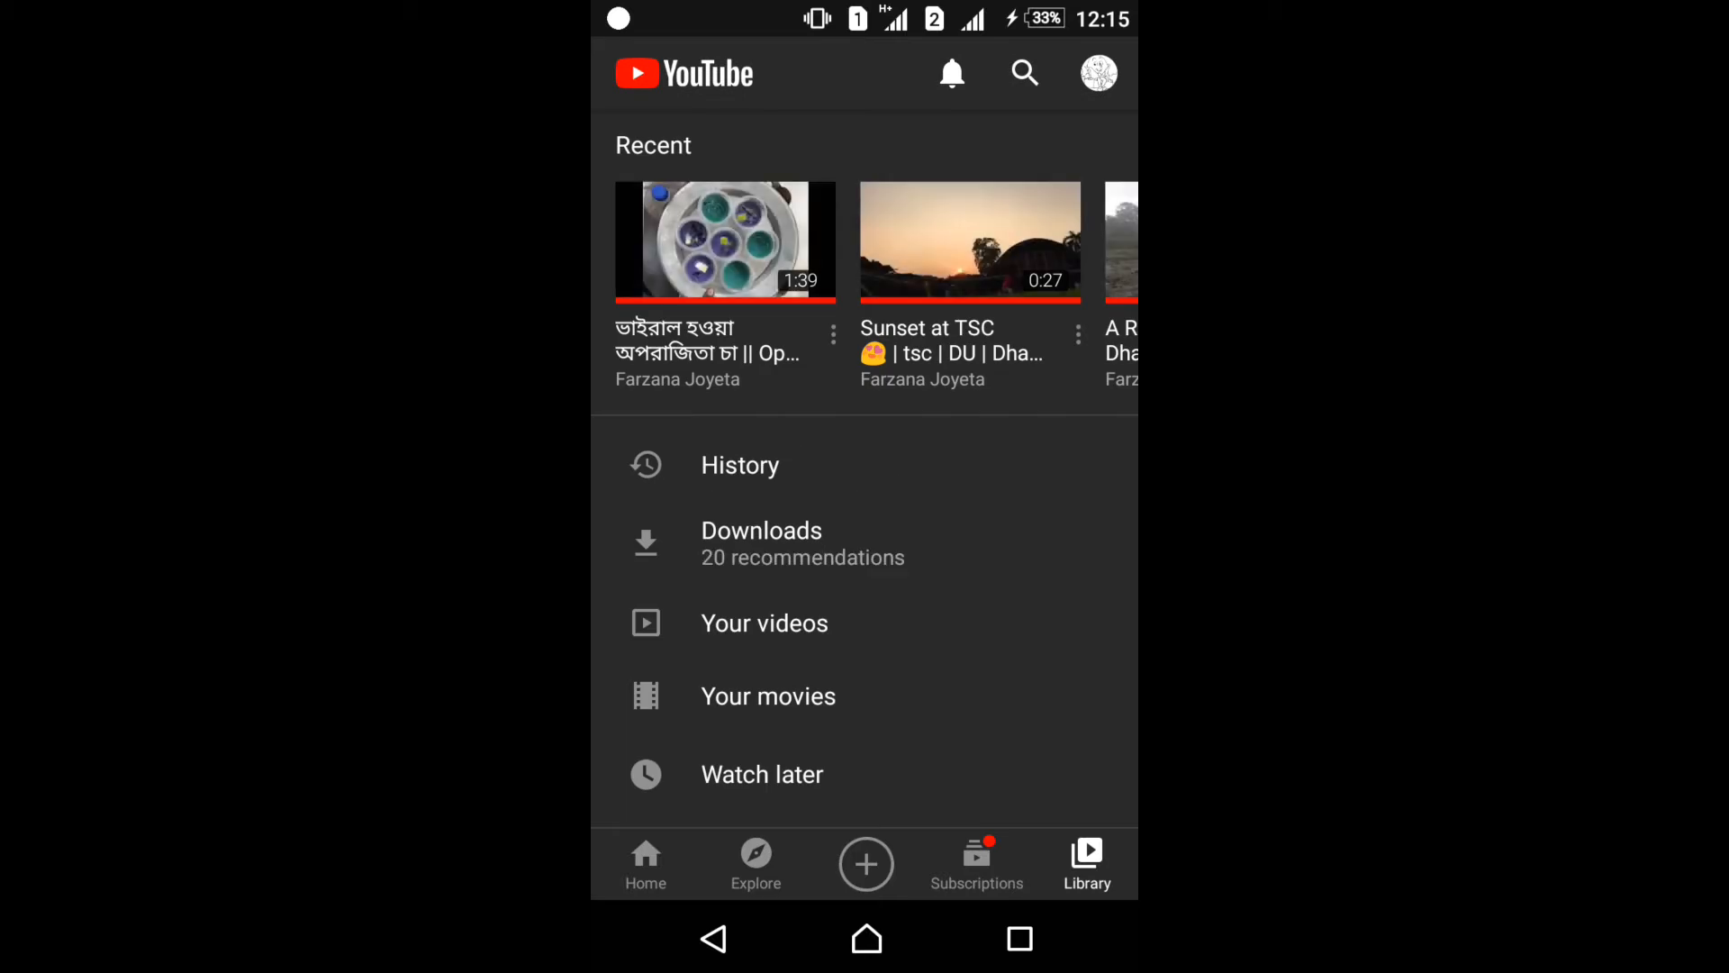
{"action": "left_click", "coordinate": [764, 623]}
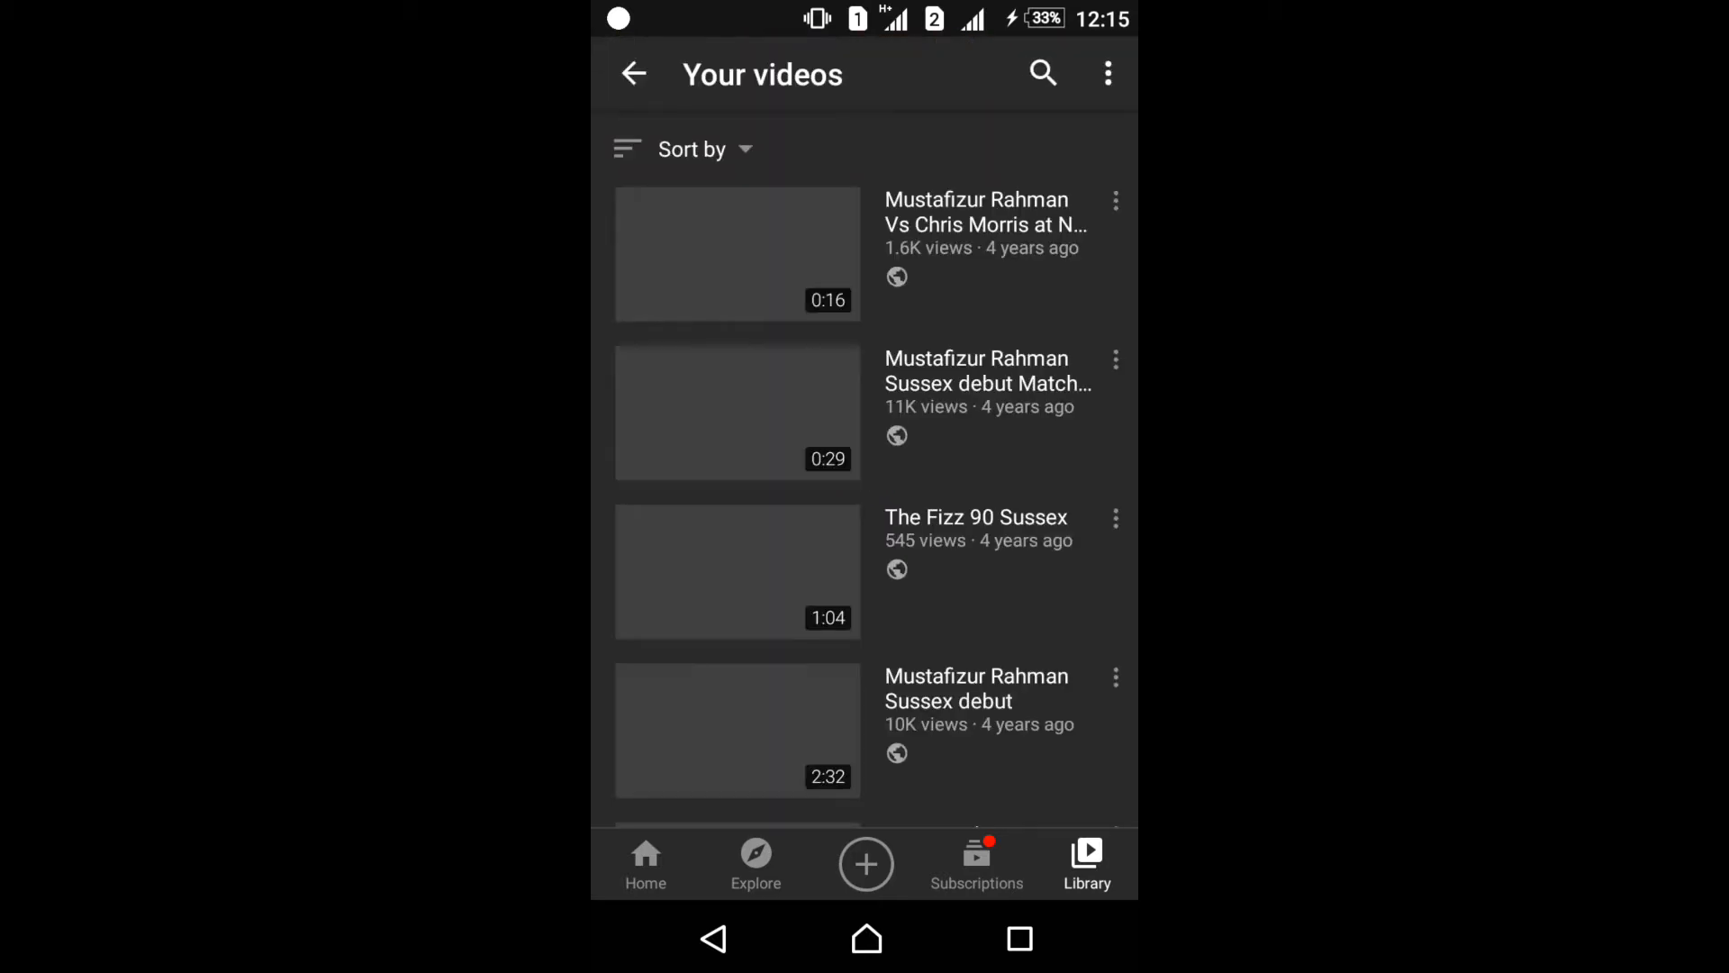
{"action": "scroll", "scroll_direction": "down", "scroll_amount": 3}
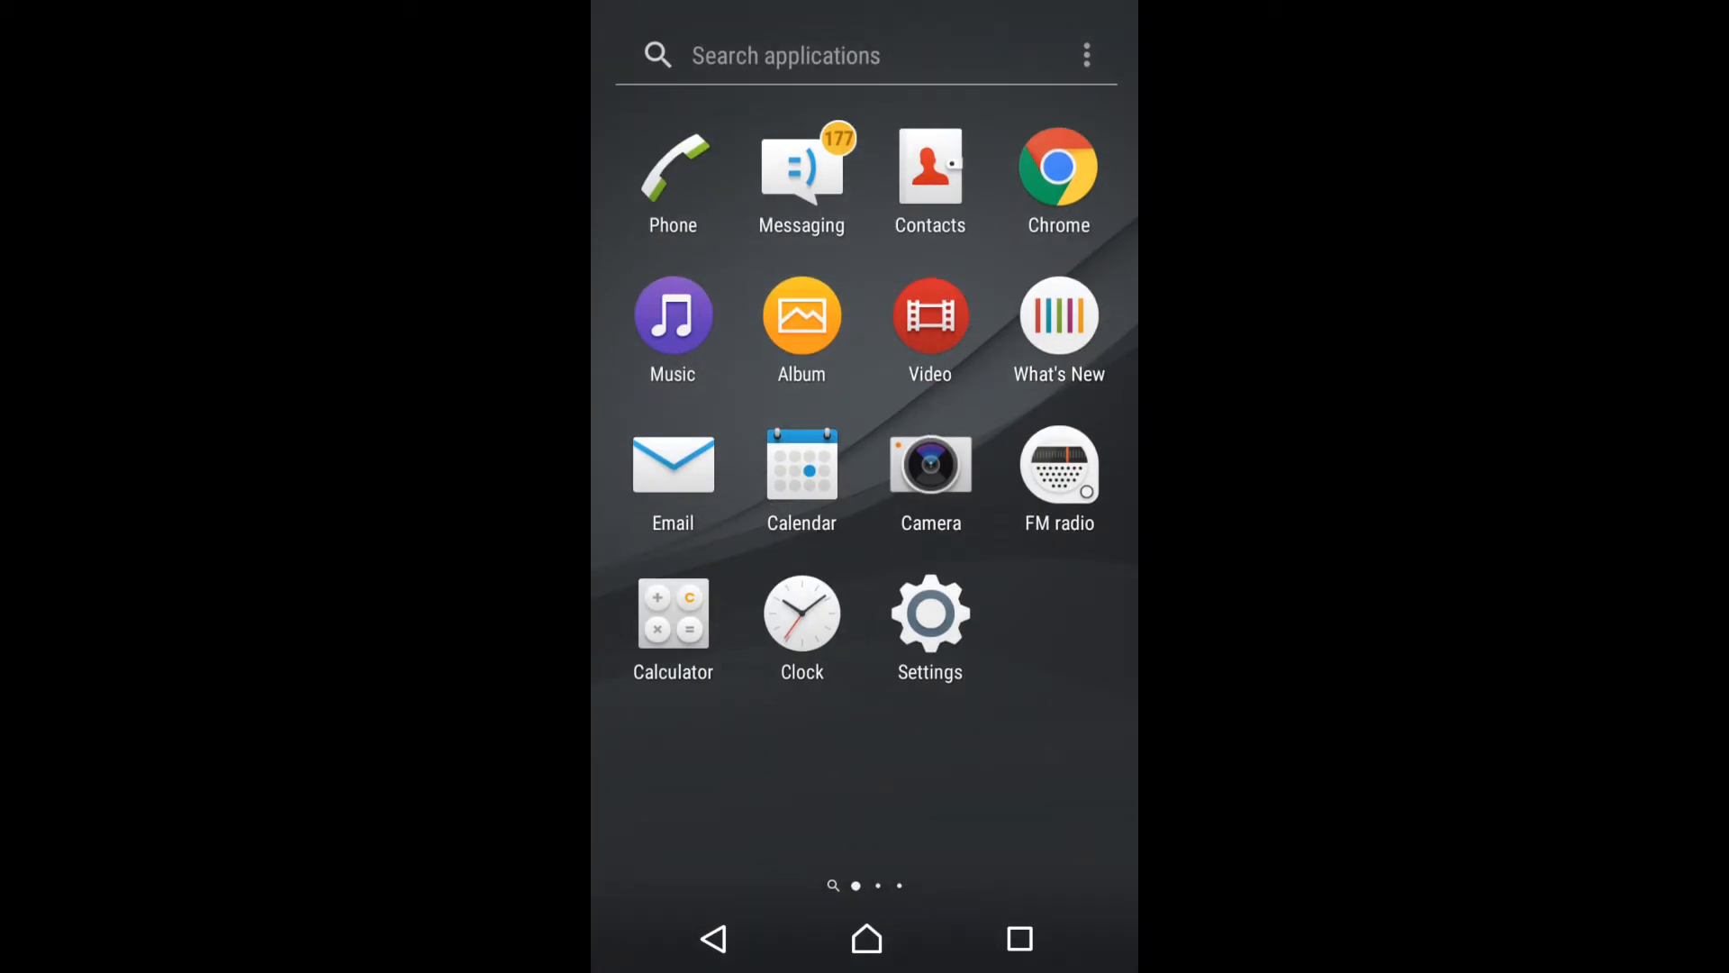
- Load youtube.com in Chrome and switch it to the desktop site
{"action": "left_click", "coordinate": [1057, 173]}
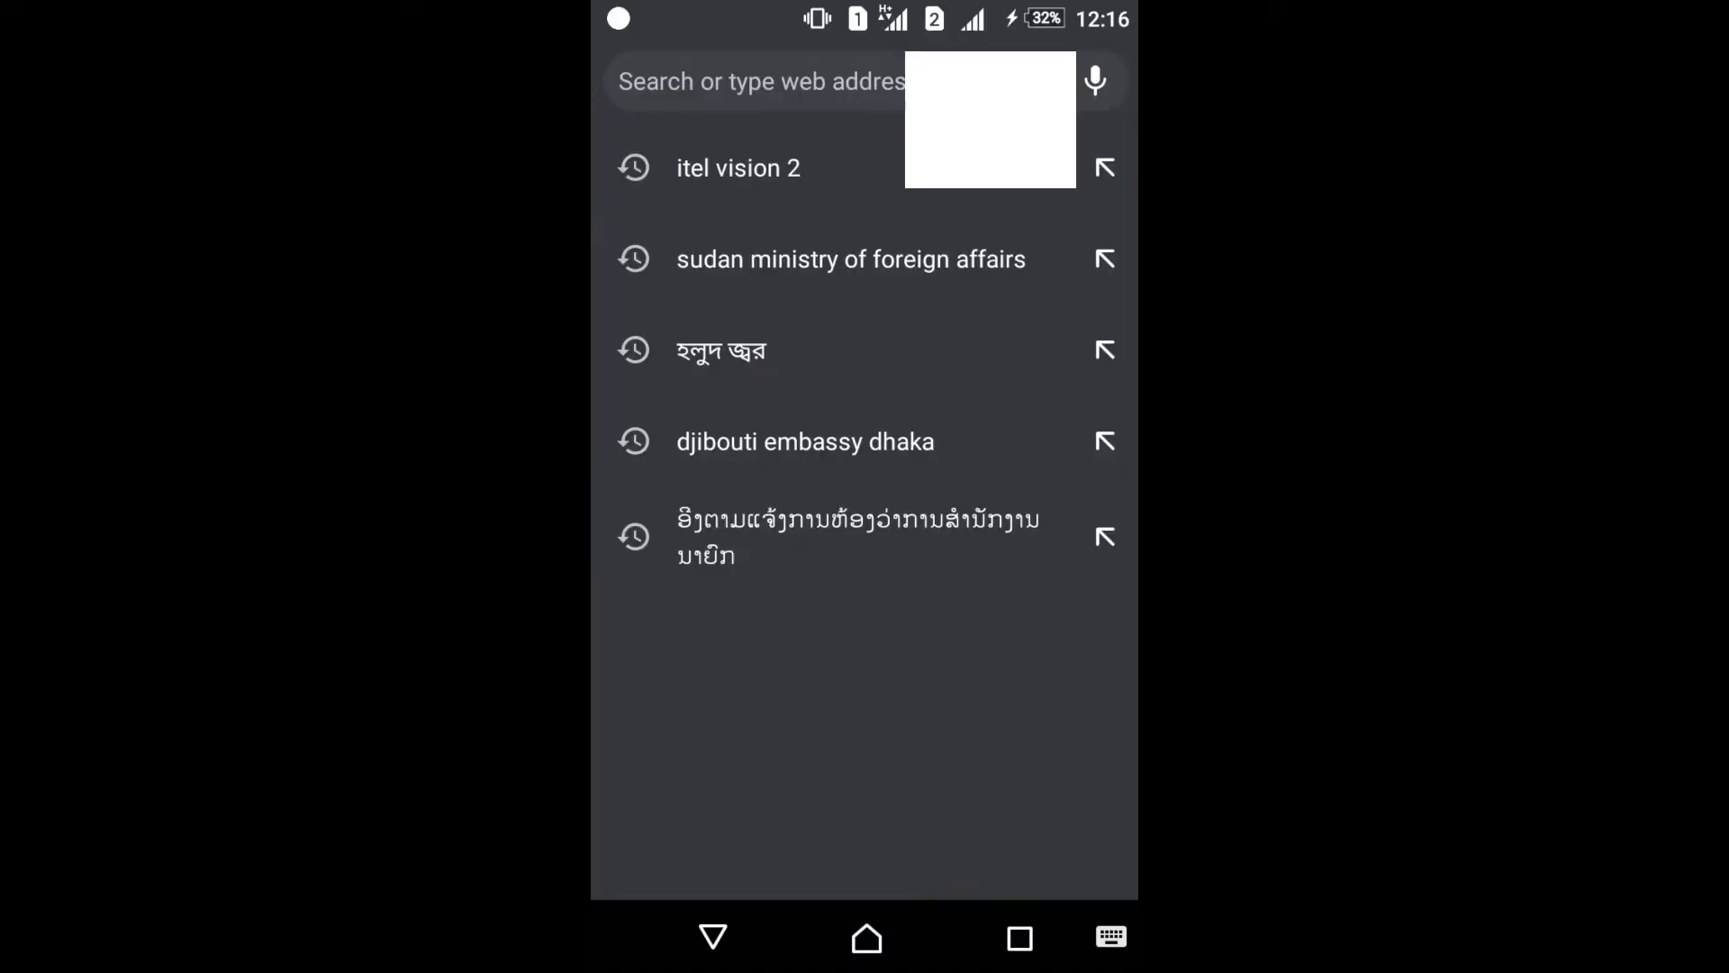
{"action": "type", "text": "youtube.com"}
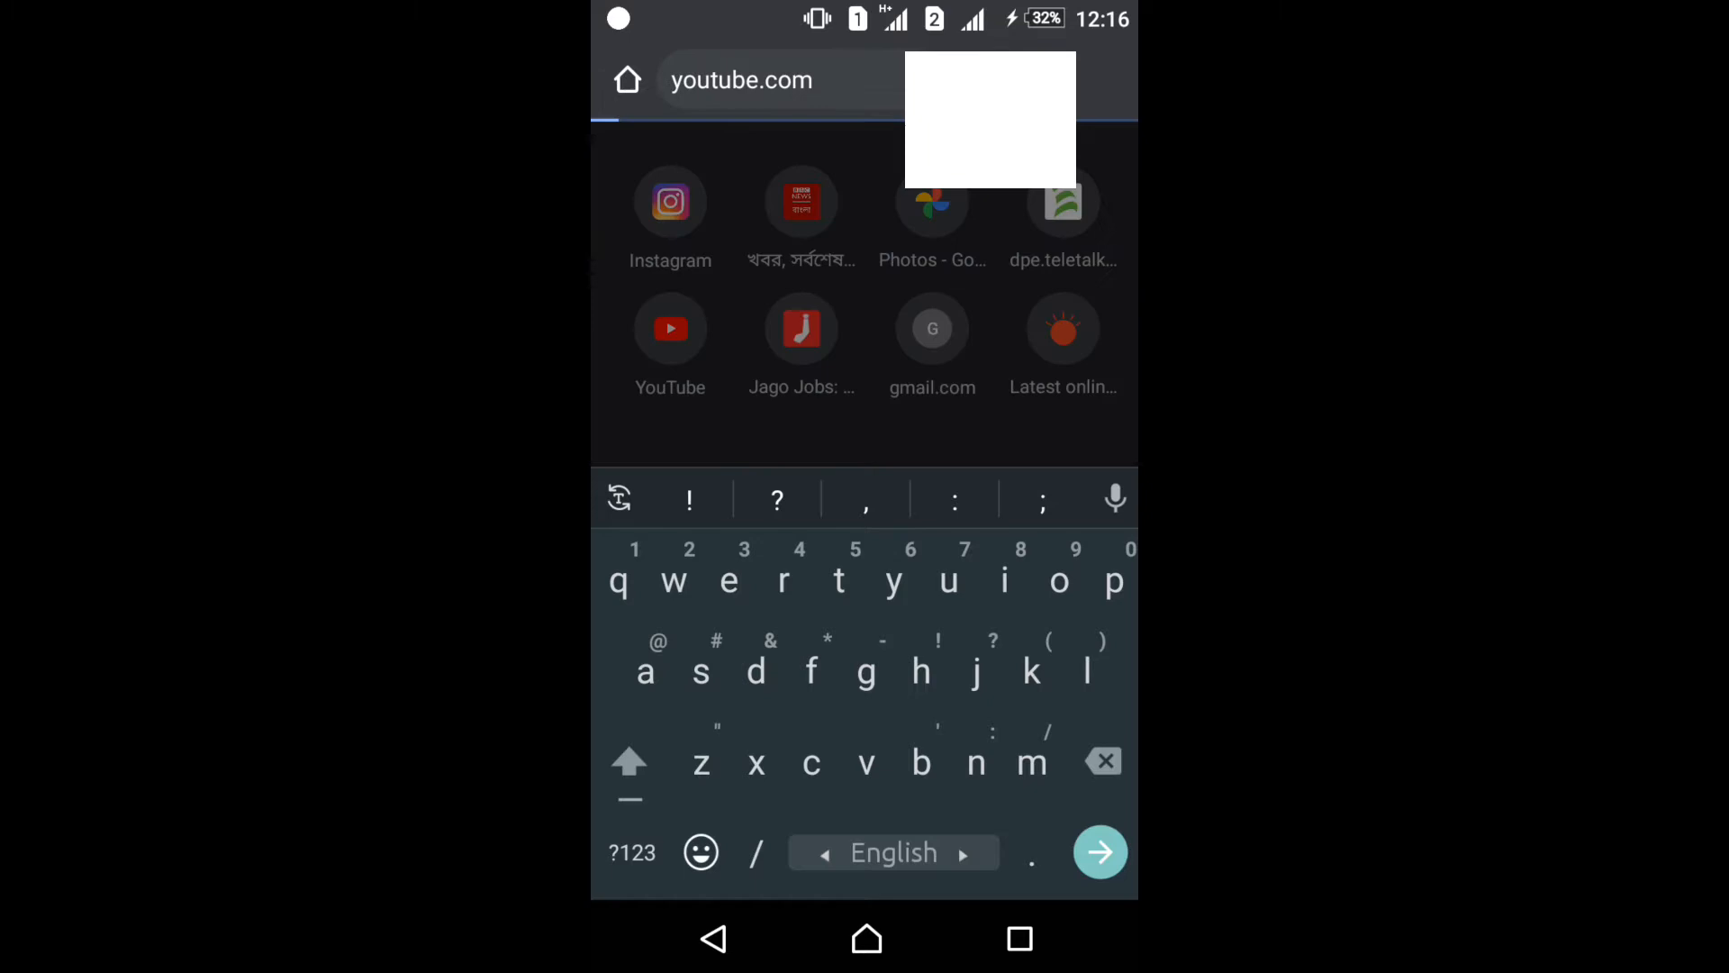
{"action": "left_click", "coordinate": [1099, 851]}
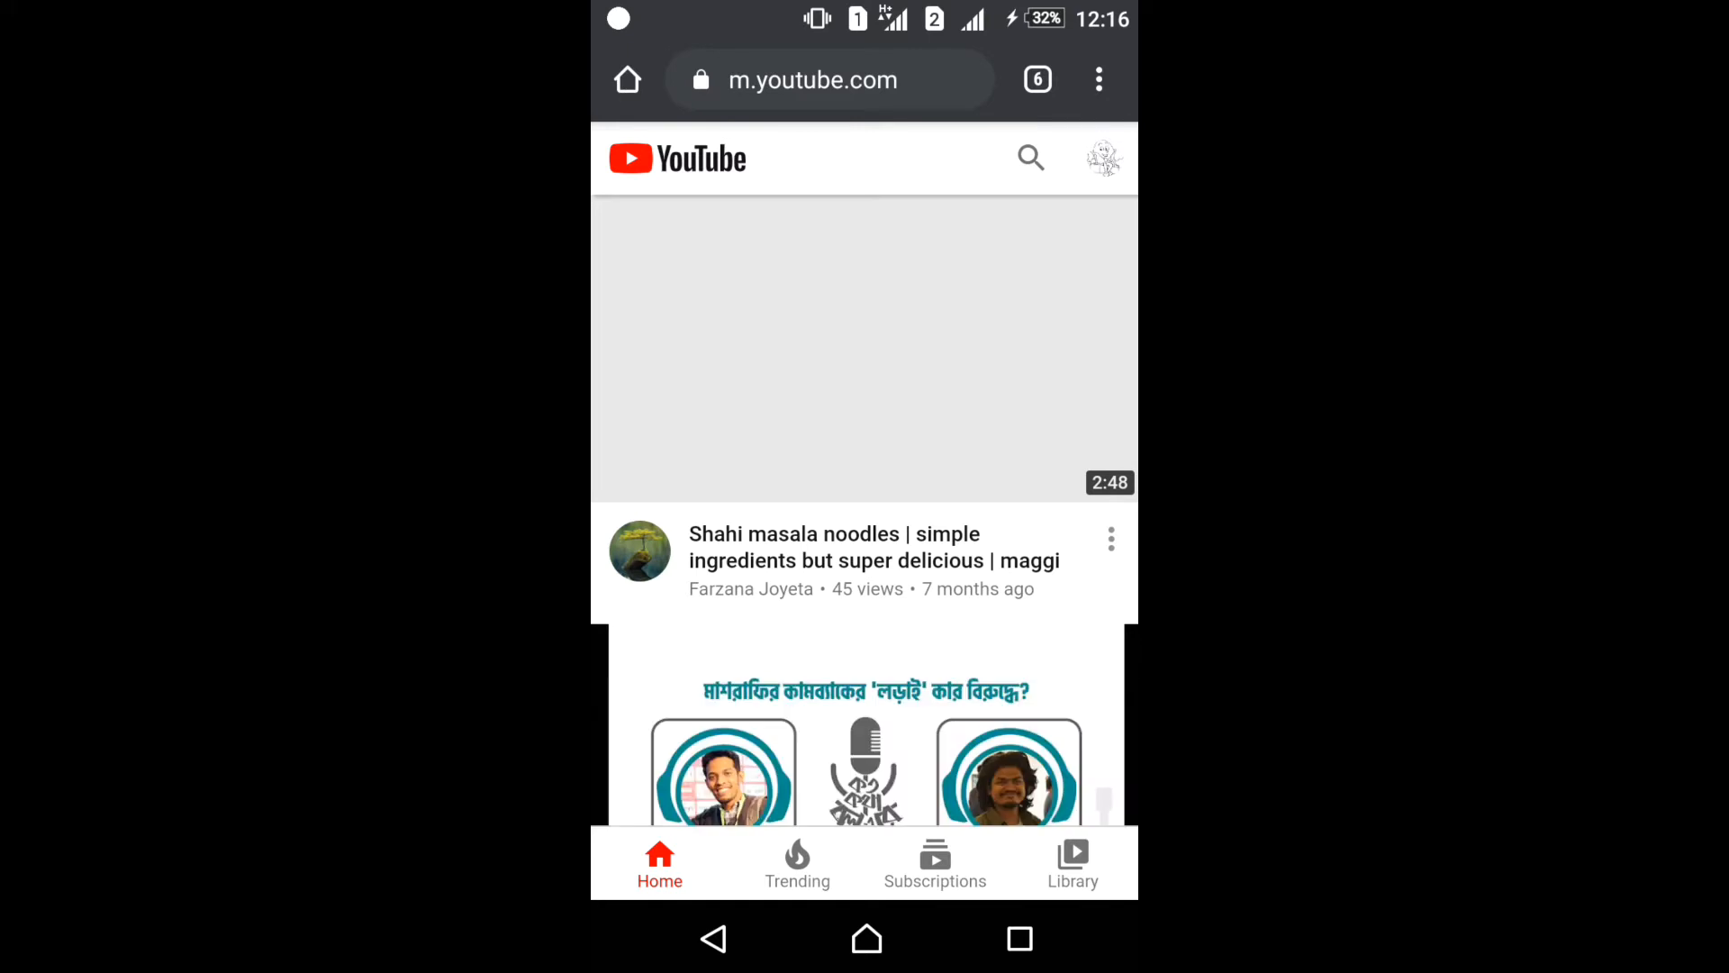
{"action": "scroll", "scroll_direction": "down", "scroll_amount": 3}
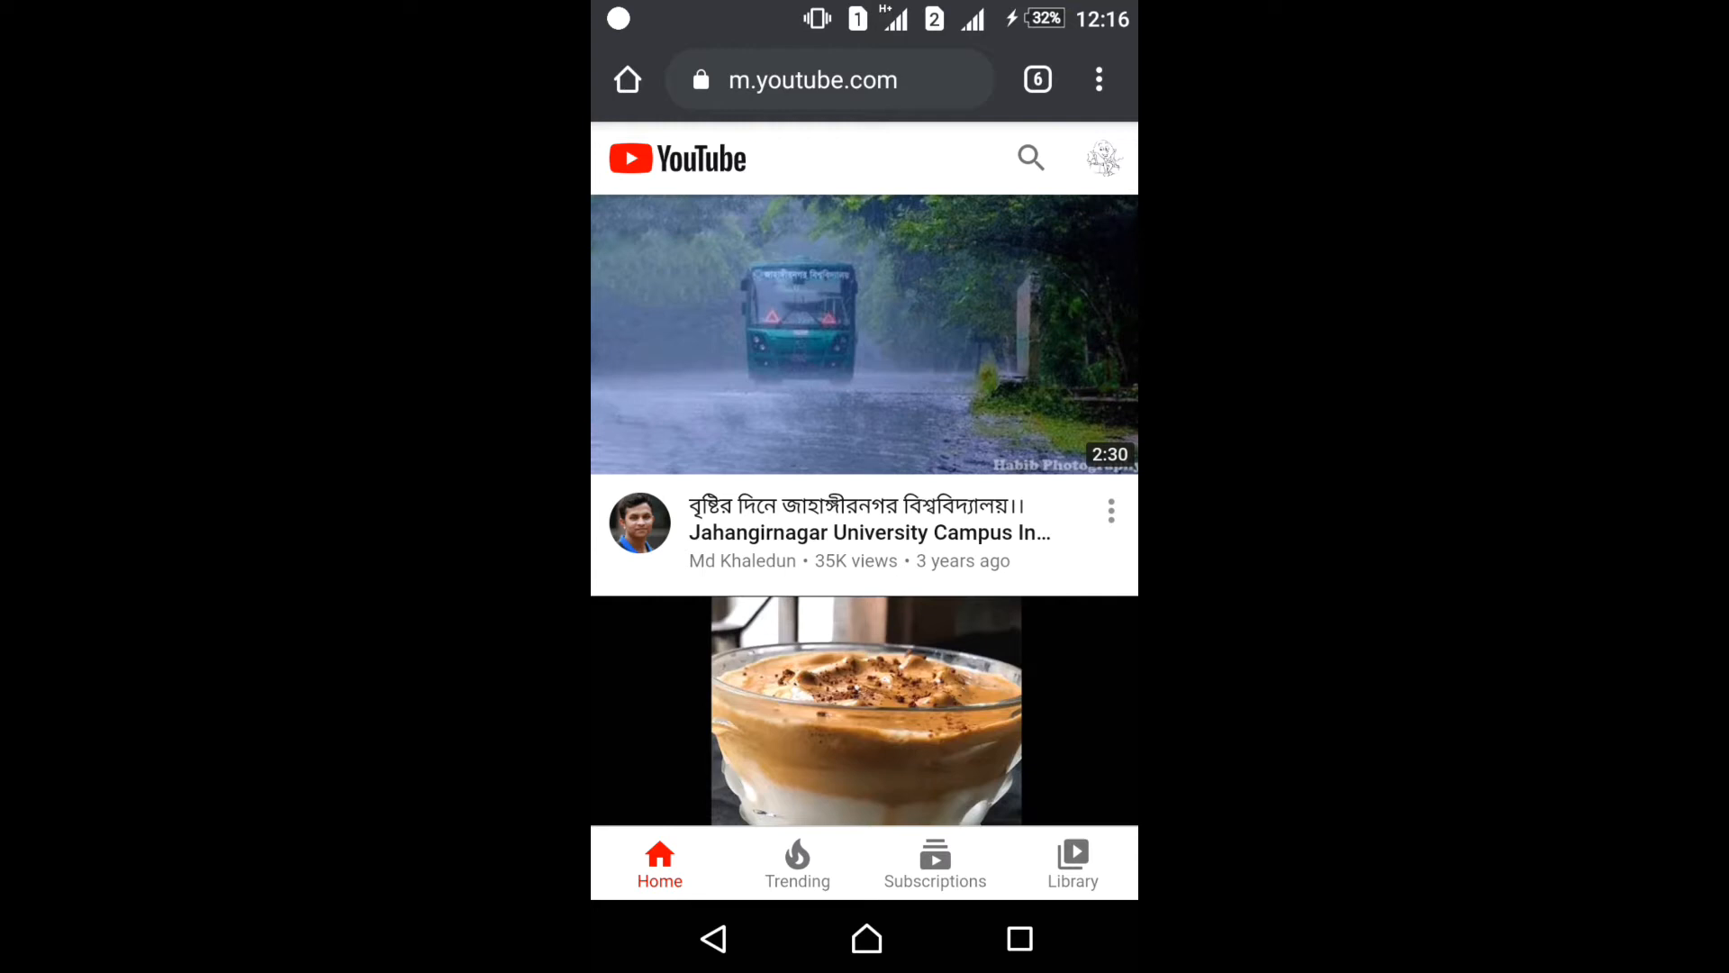
{"action": "left_click", "coordinate": [1099, 79]}
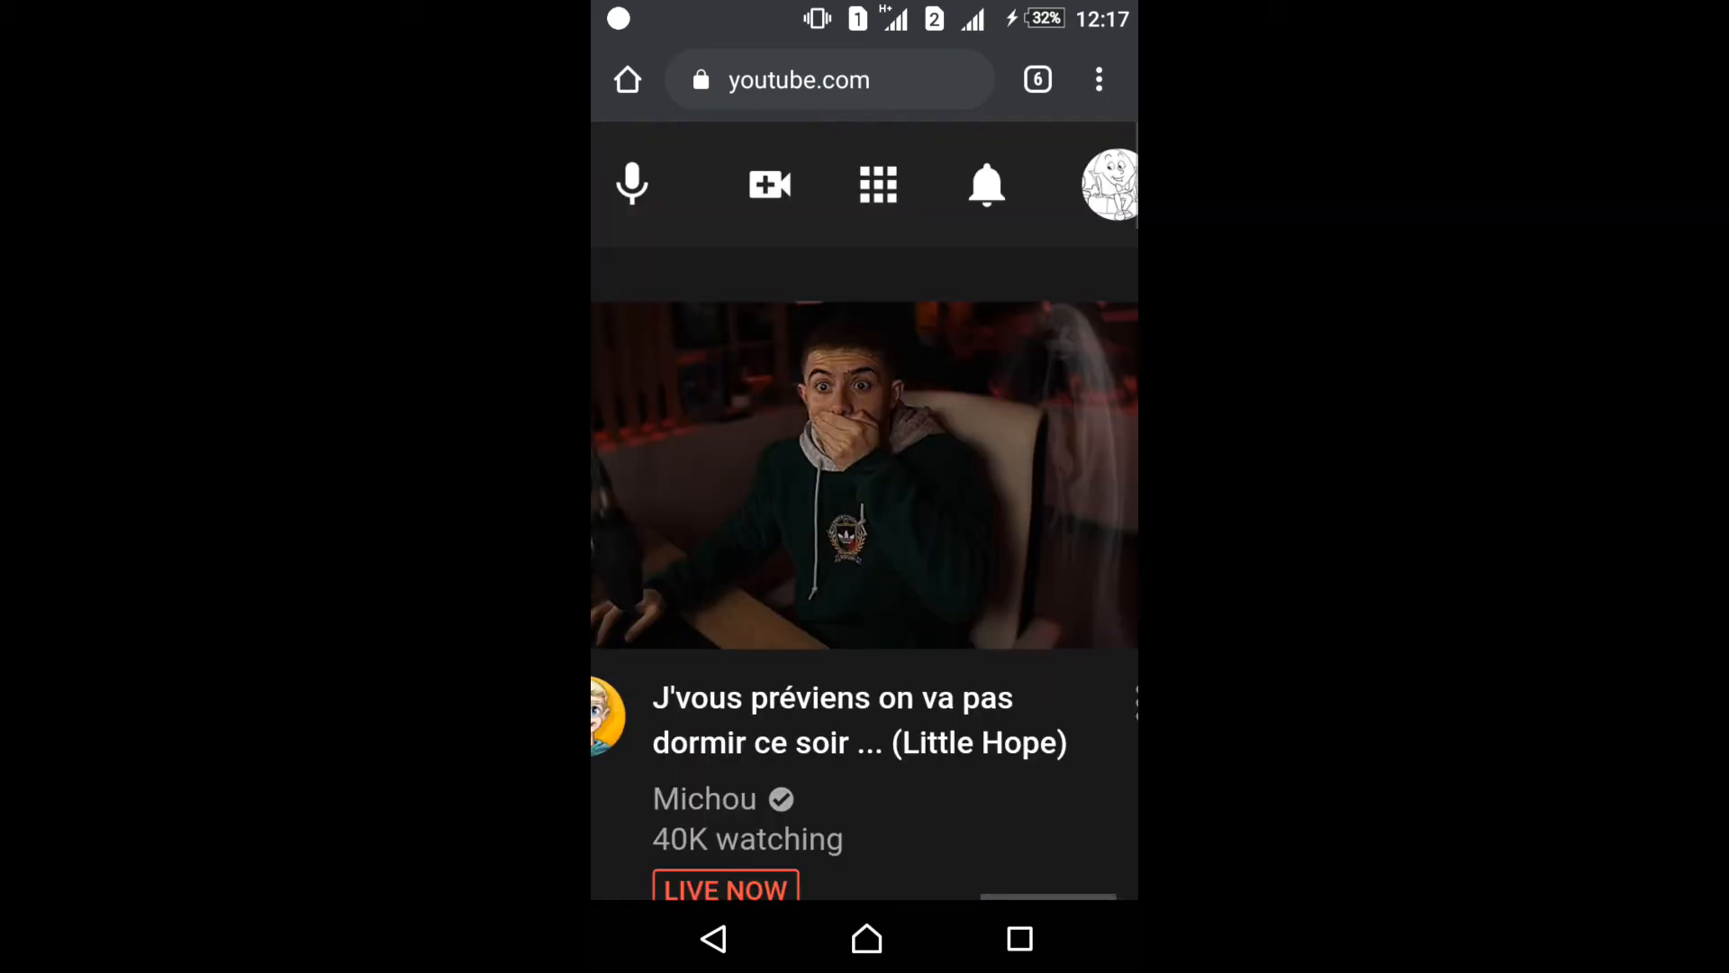
- Reach the channel's Advanced settings page via the avatar menu's Settings
{"action": "scroll", "scroll_direction": "left", "scroll_amount": 3}
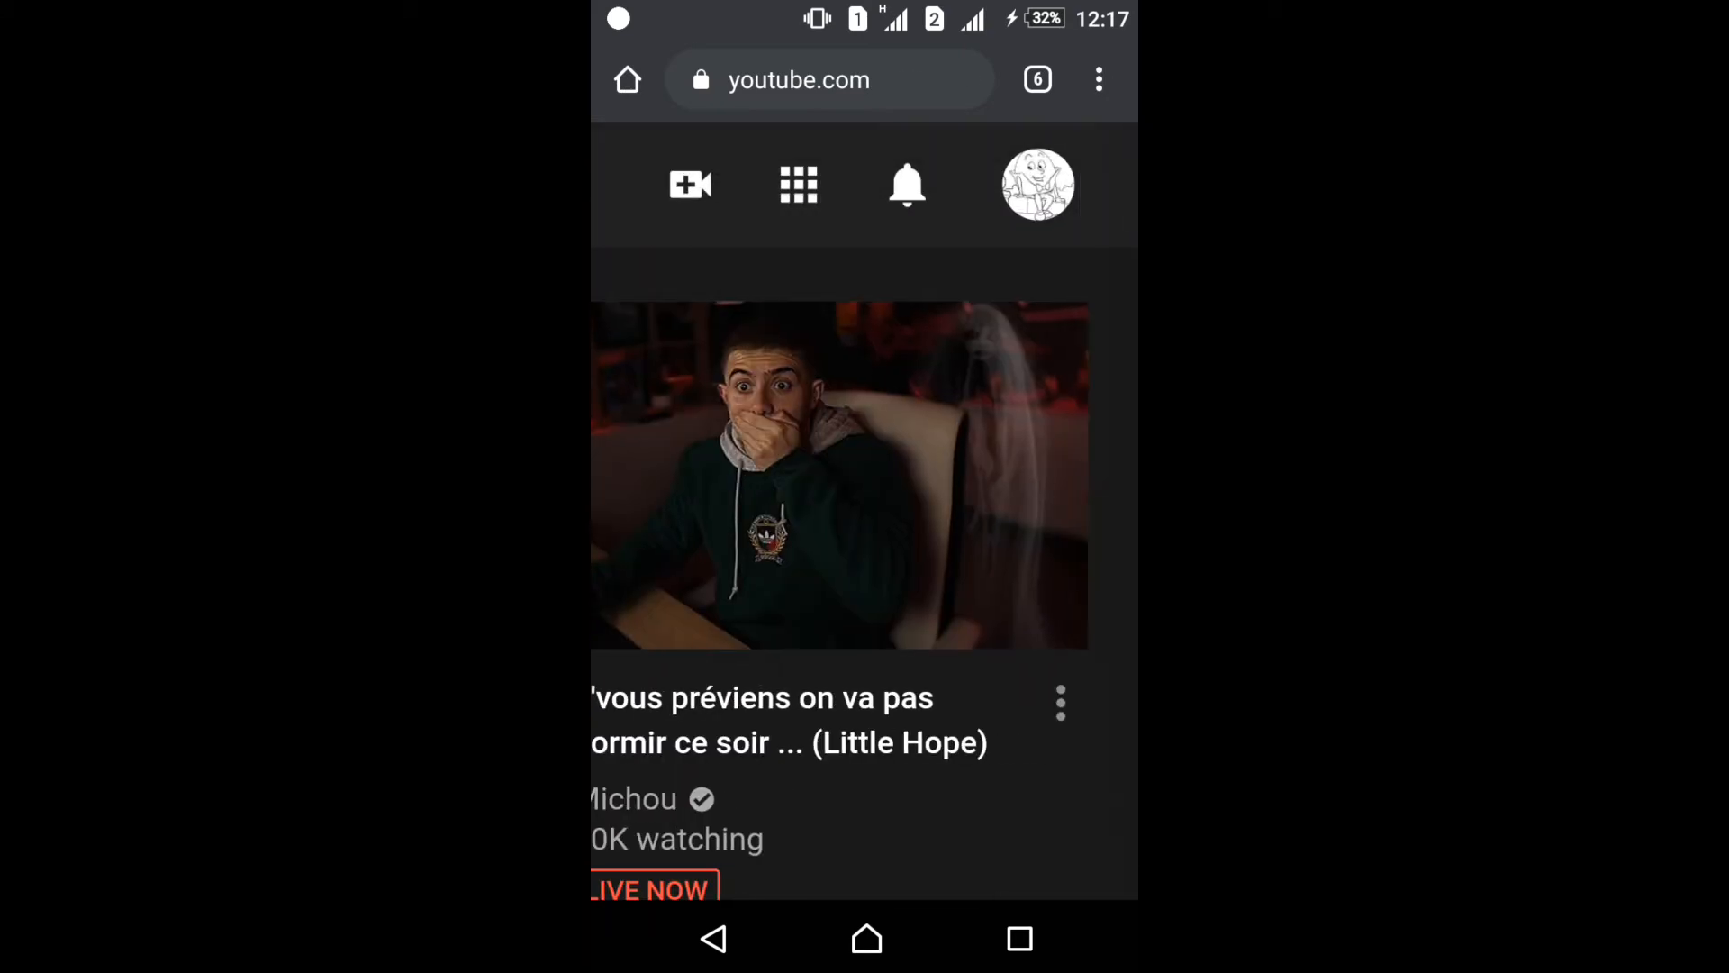
{"action": "left_click", "coordinate": [1038, 183]}
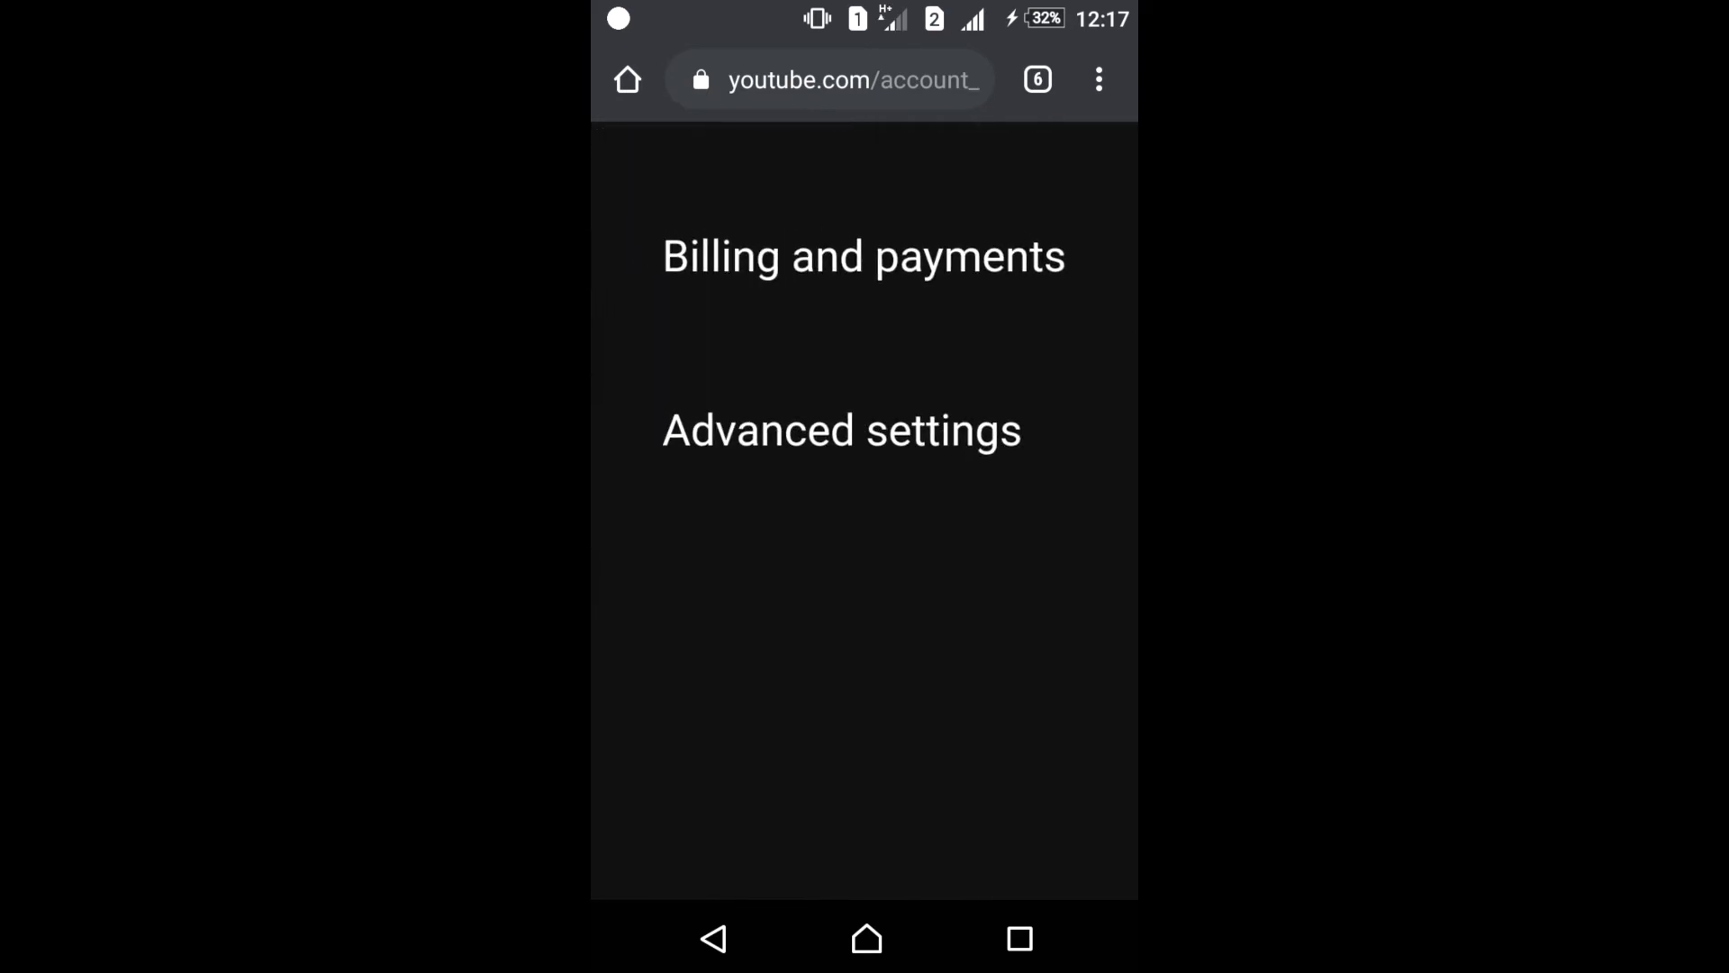
{"action": "left_click", "coordinate": [843, 431]}
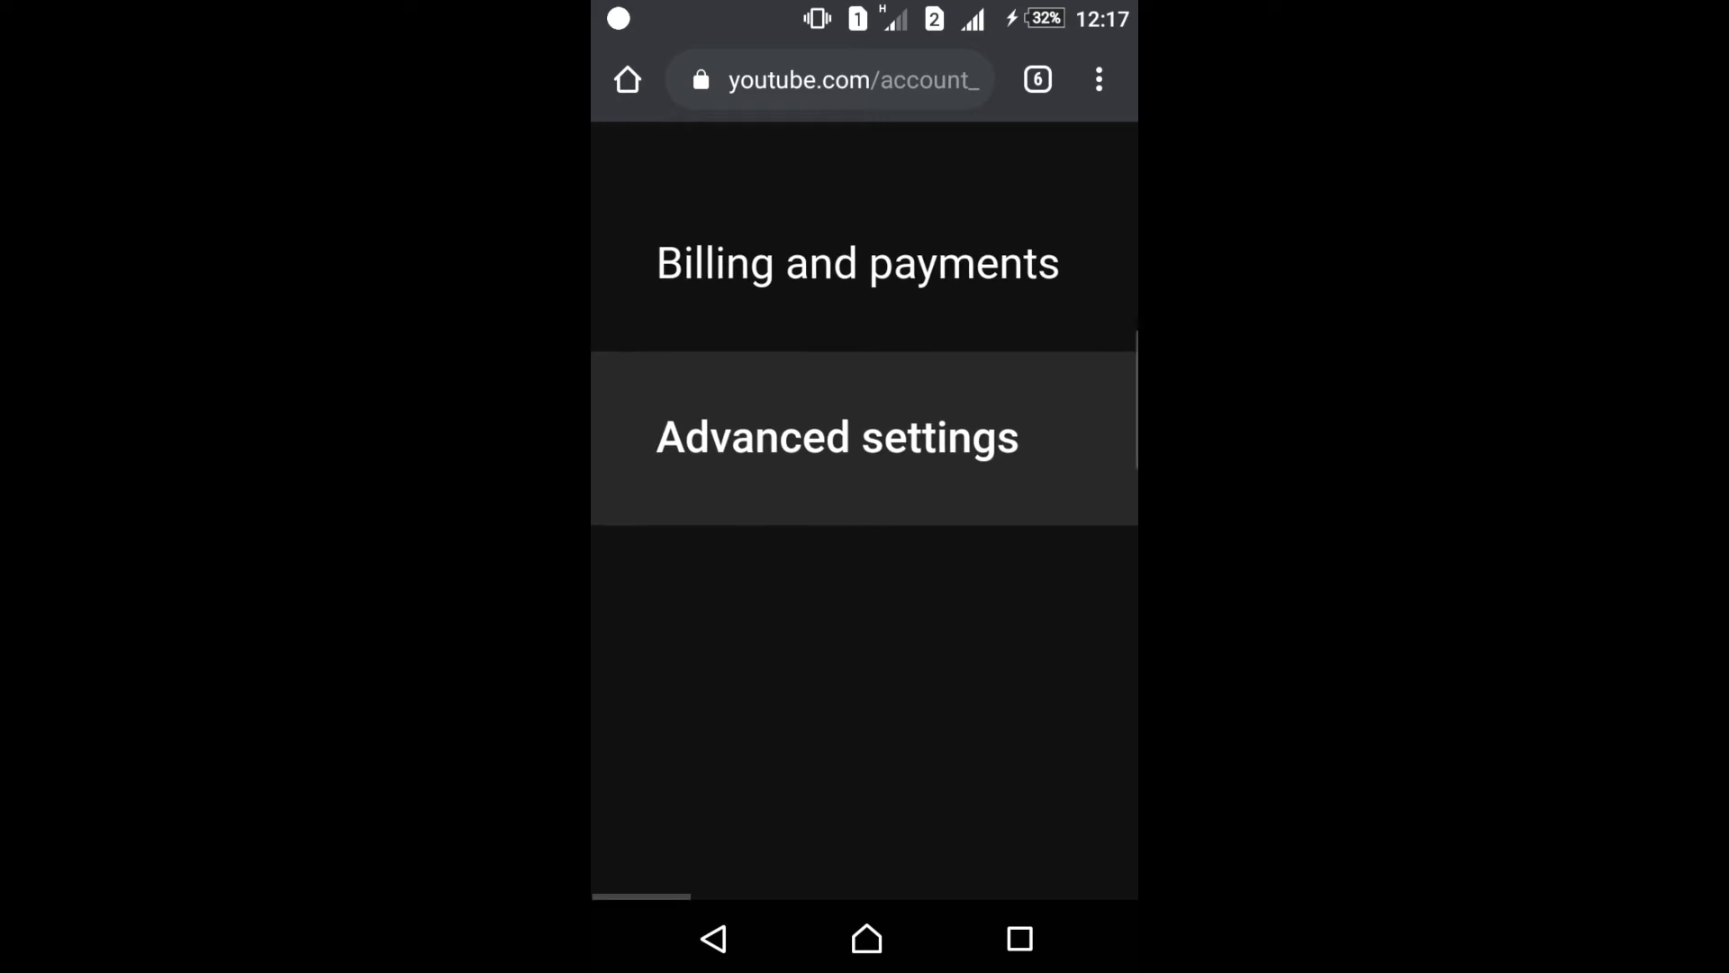
{"action": "left_click", "coordinate": [838, 436]}
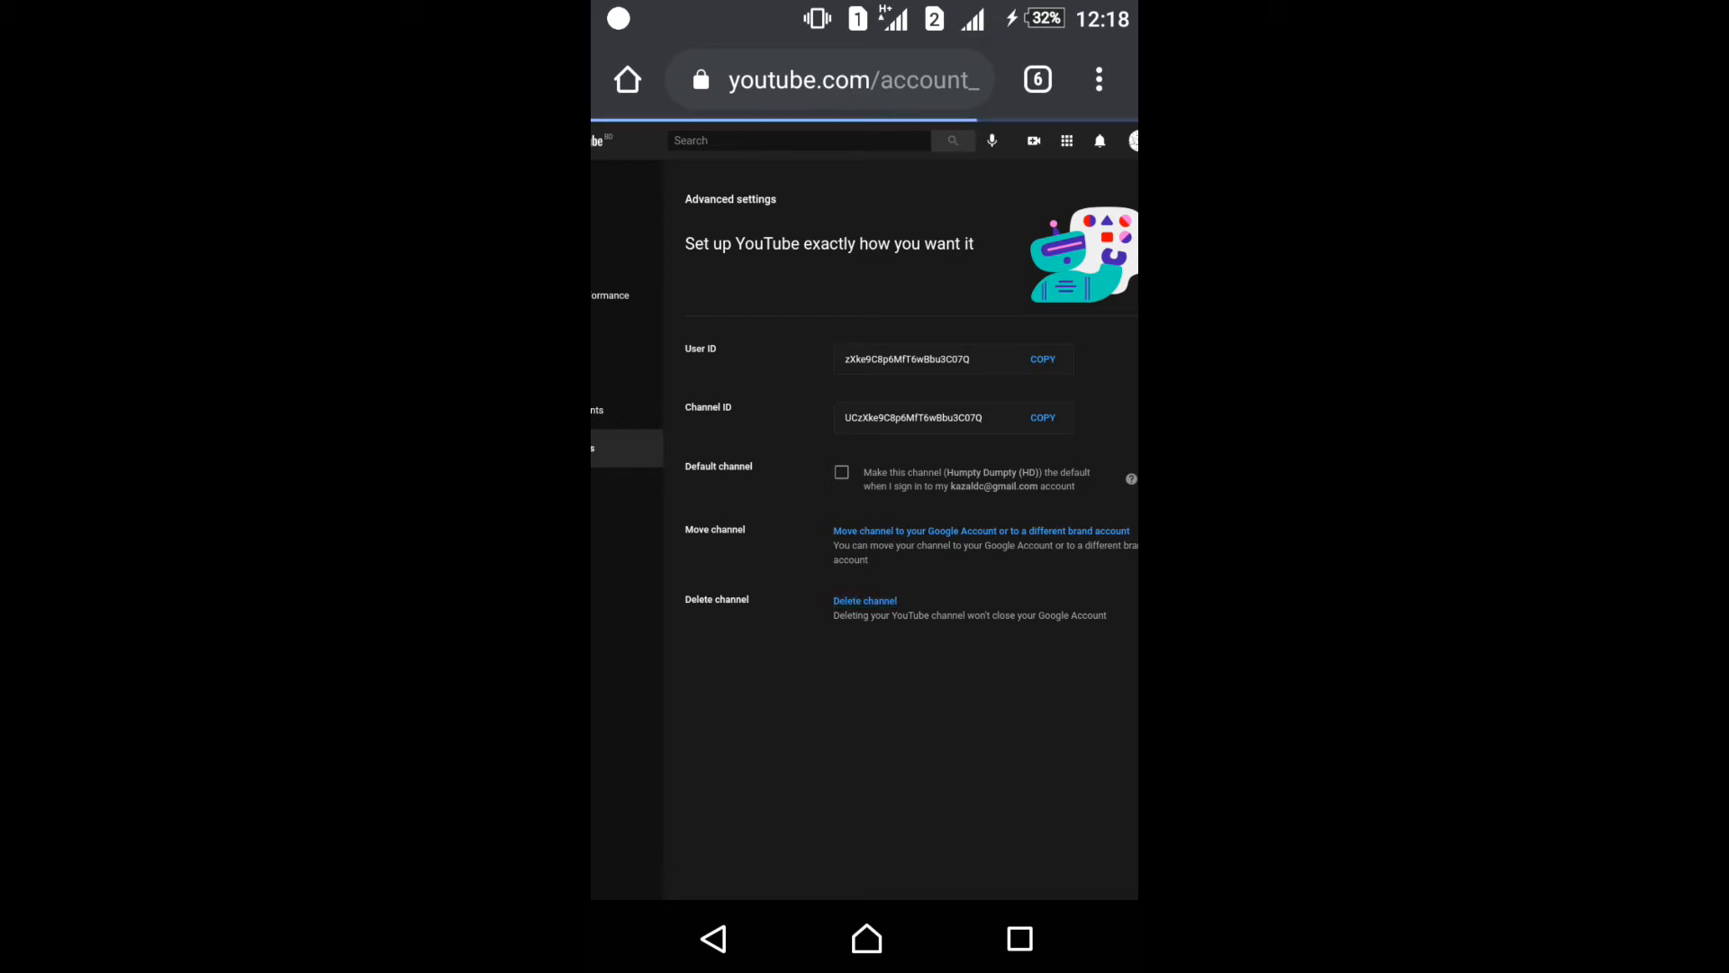
- Choose Delete channel and sign in again to reach Remove YouTube content
{"action": "left_click", "coordinate": [864, 599]}
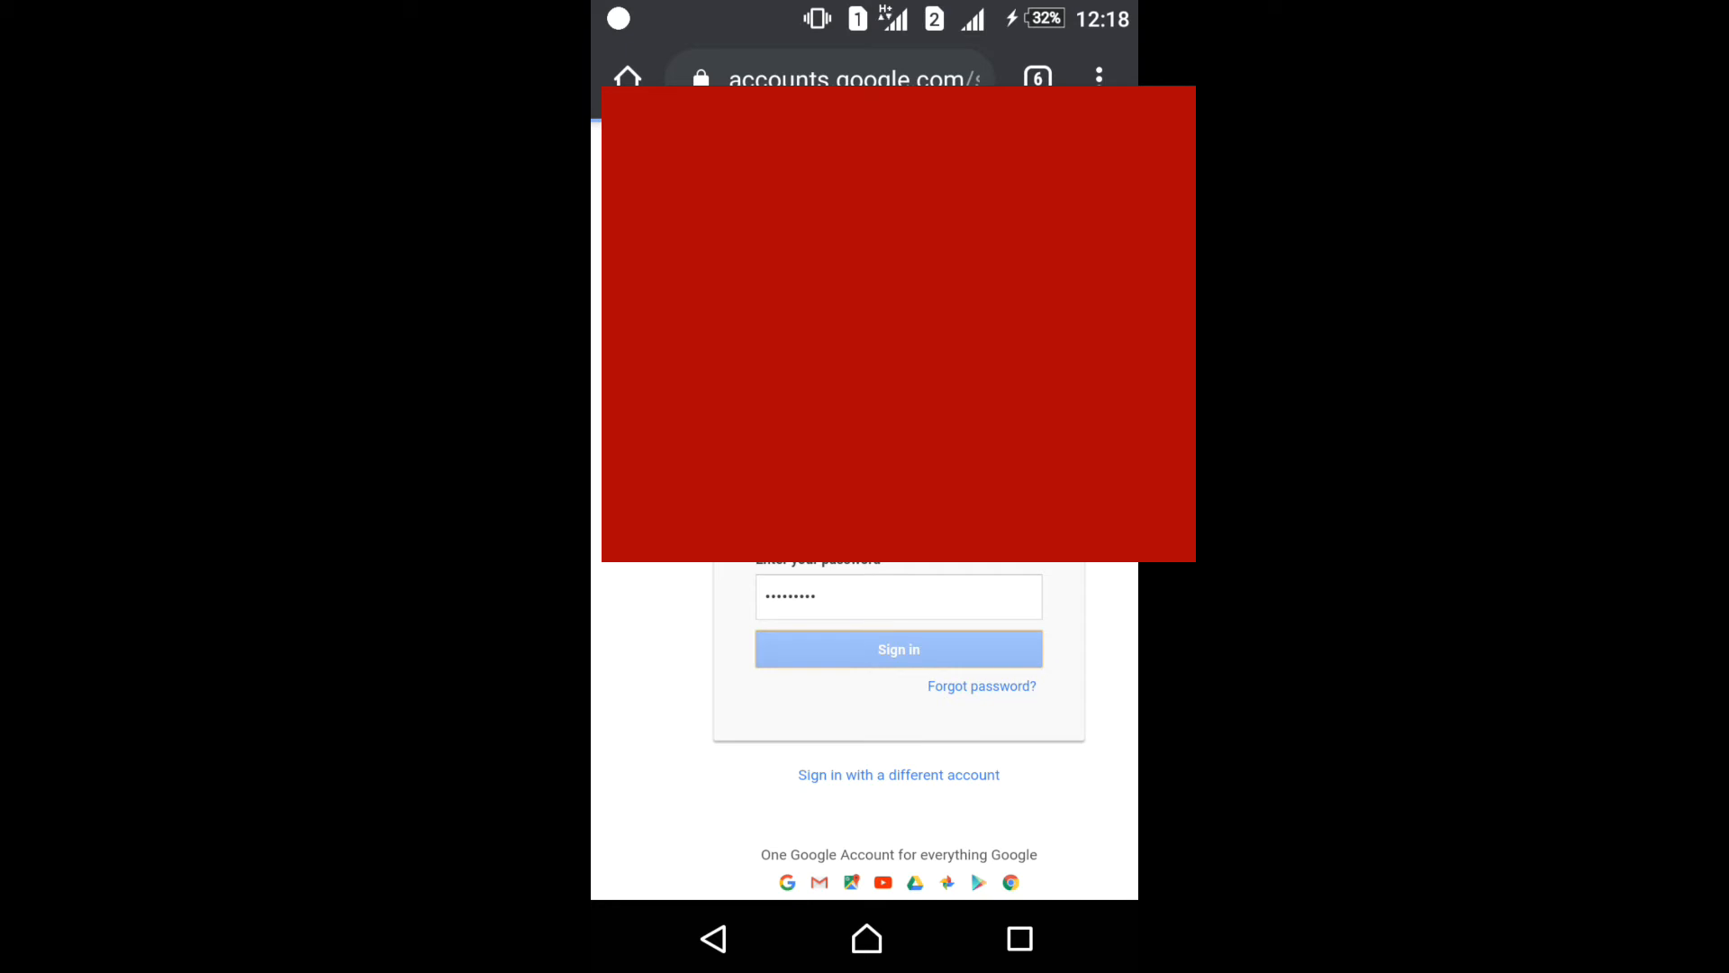
{"action": "left_click", "coordinate": [899, 649]}
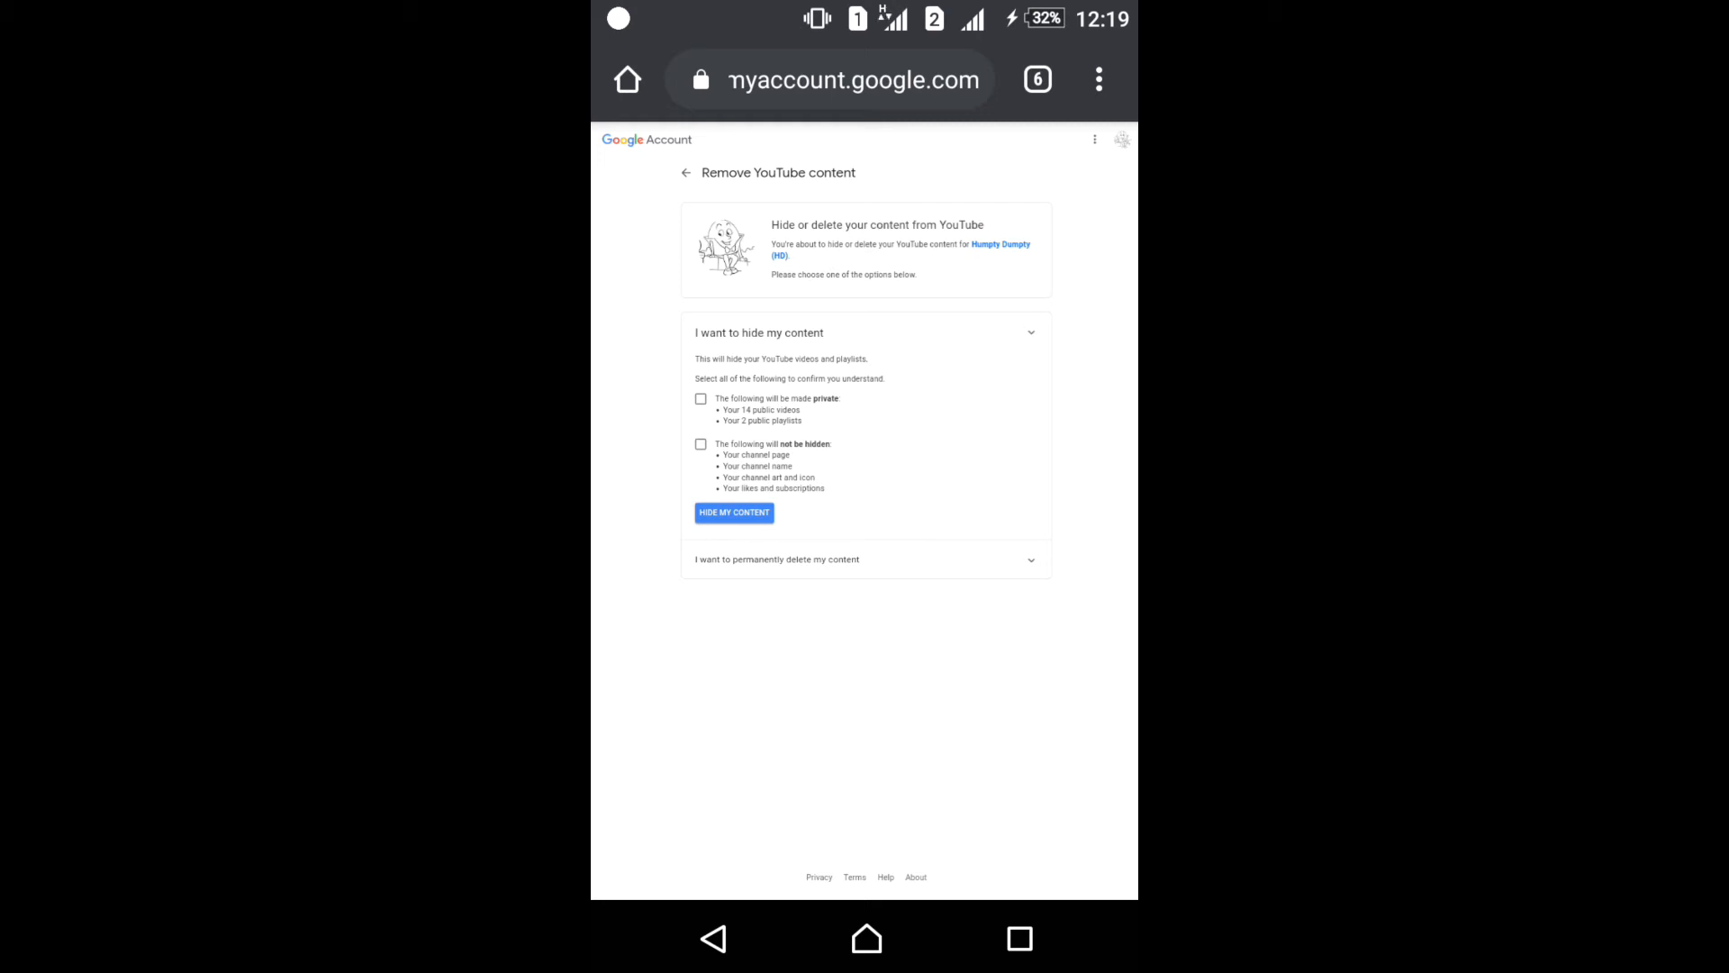
- Expand 'I want to hide my content', tick both conditions and request HIDE MY CONTENT
{"action": "left_click", "coordinate": [701, 398]}
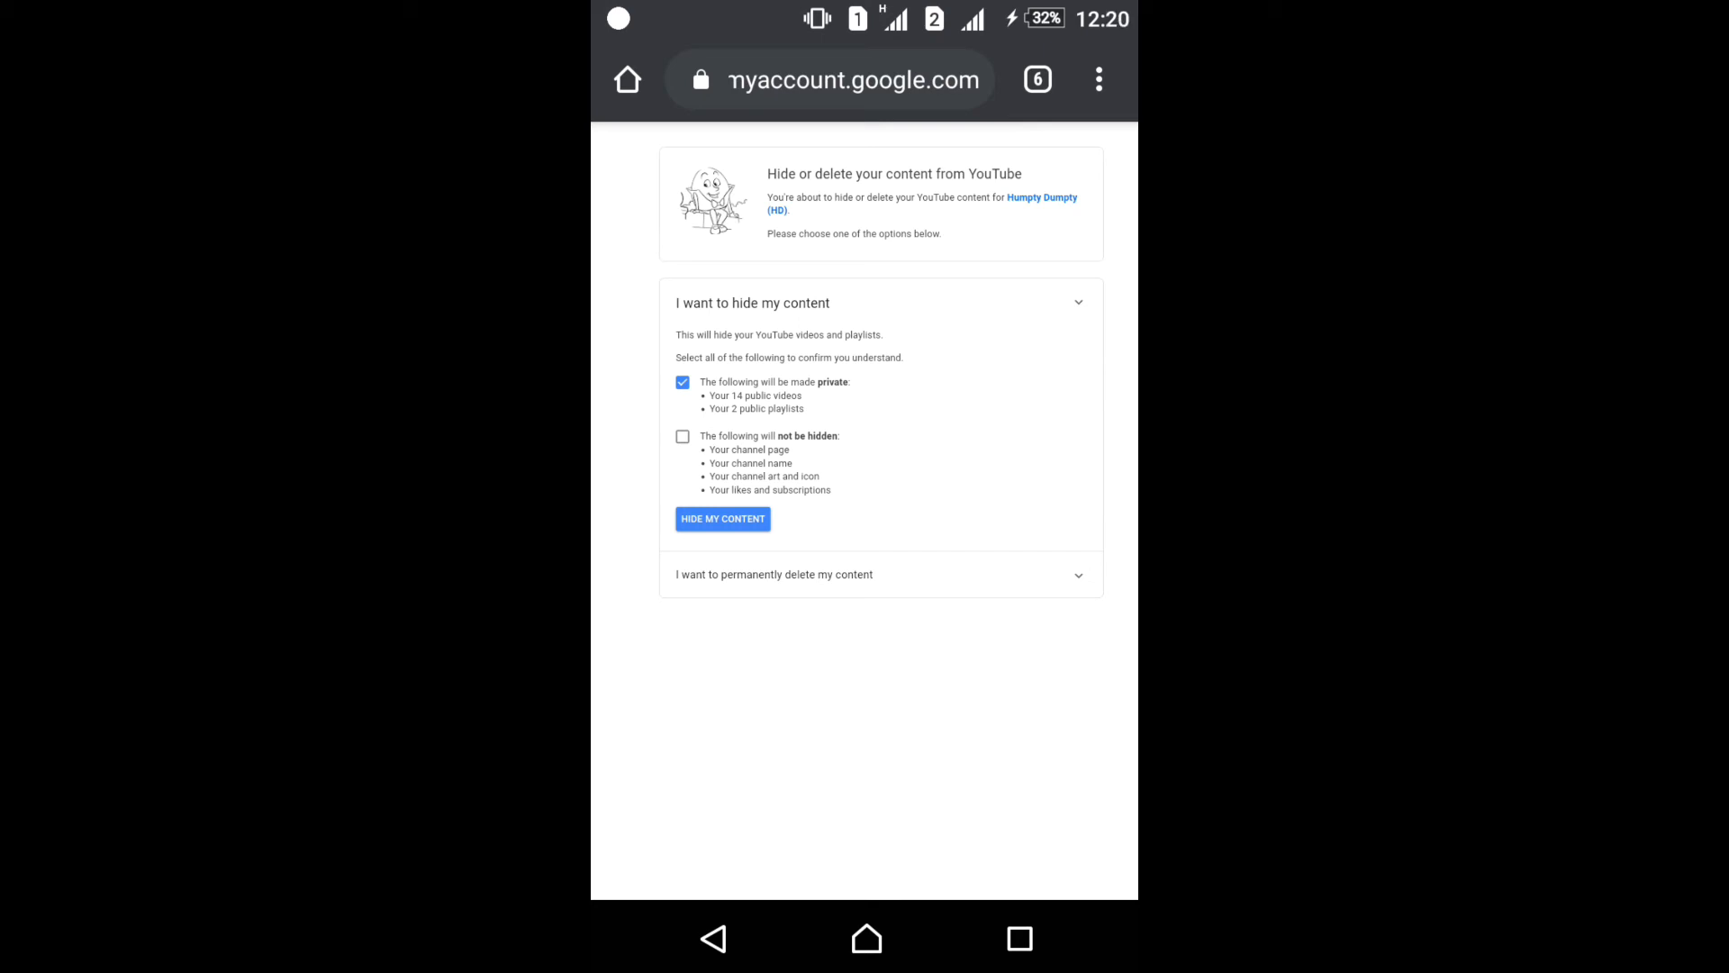
{"action": "left_click", "coordinate": [681, 436]}
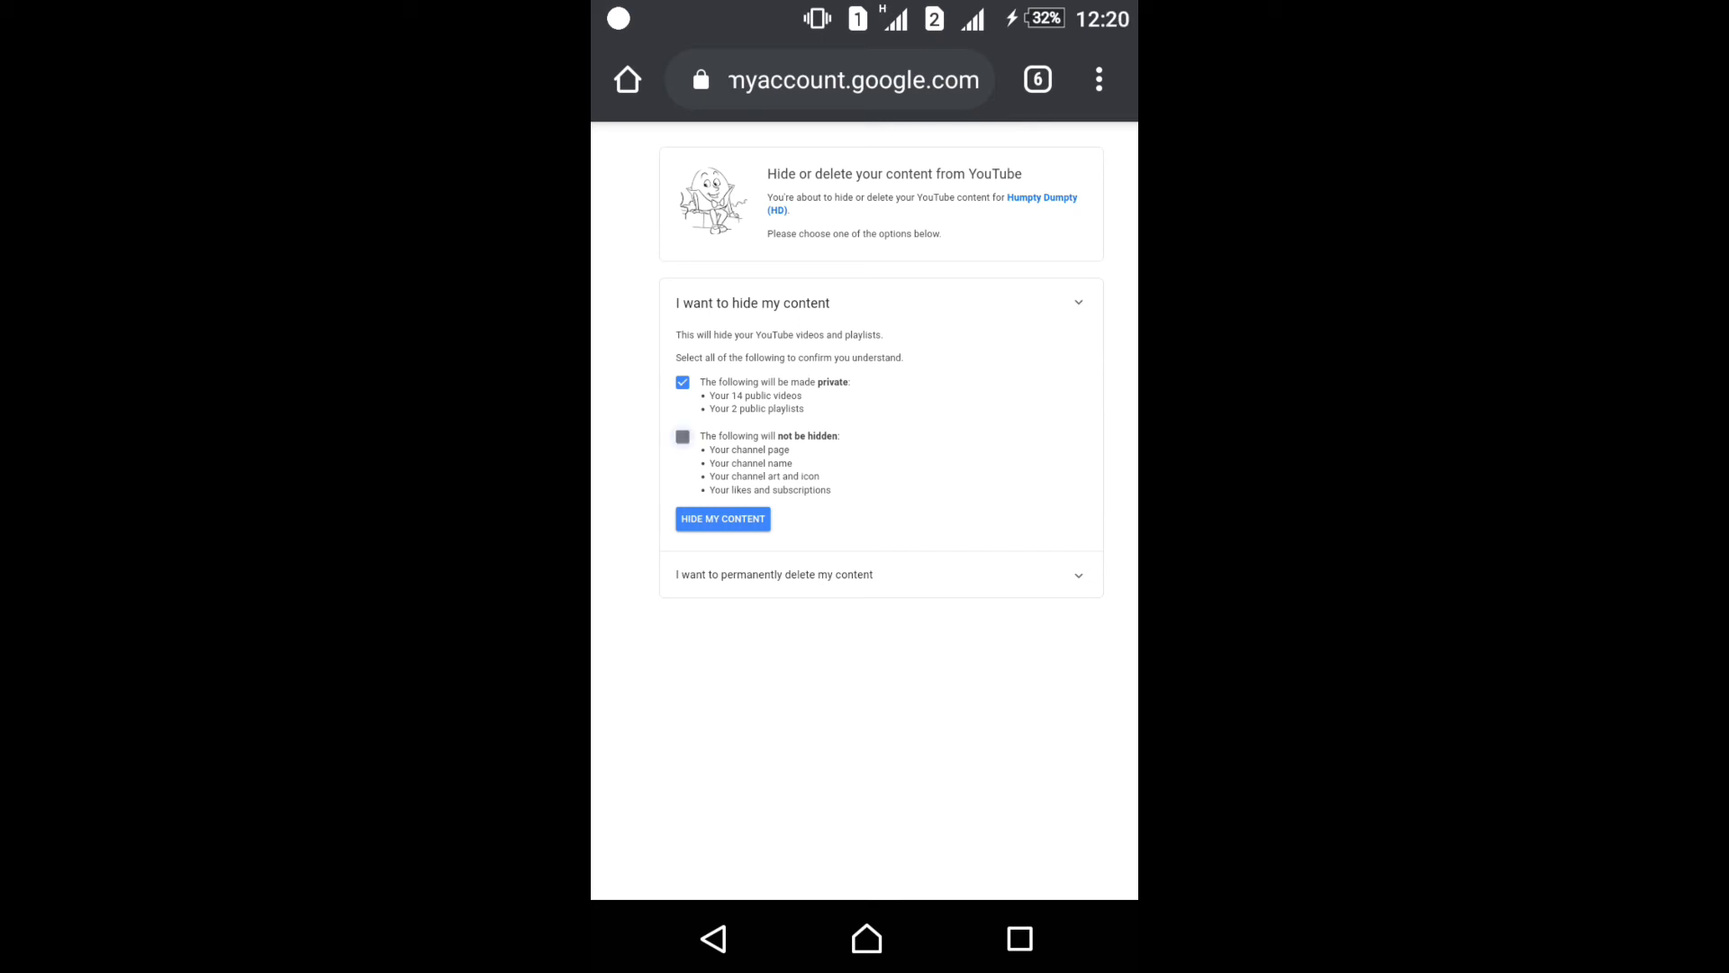
{"action": "left_click", "coordinate": [683, 435]}
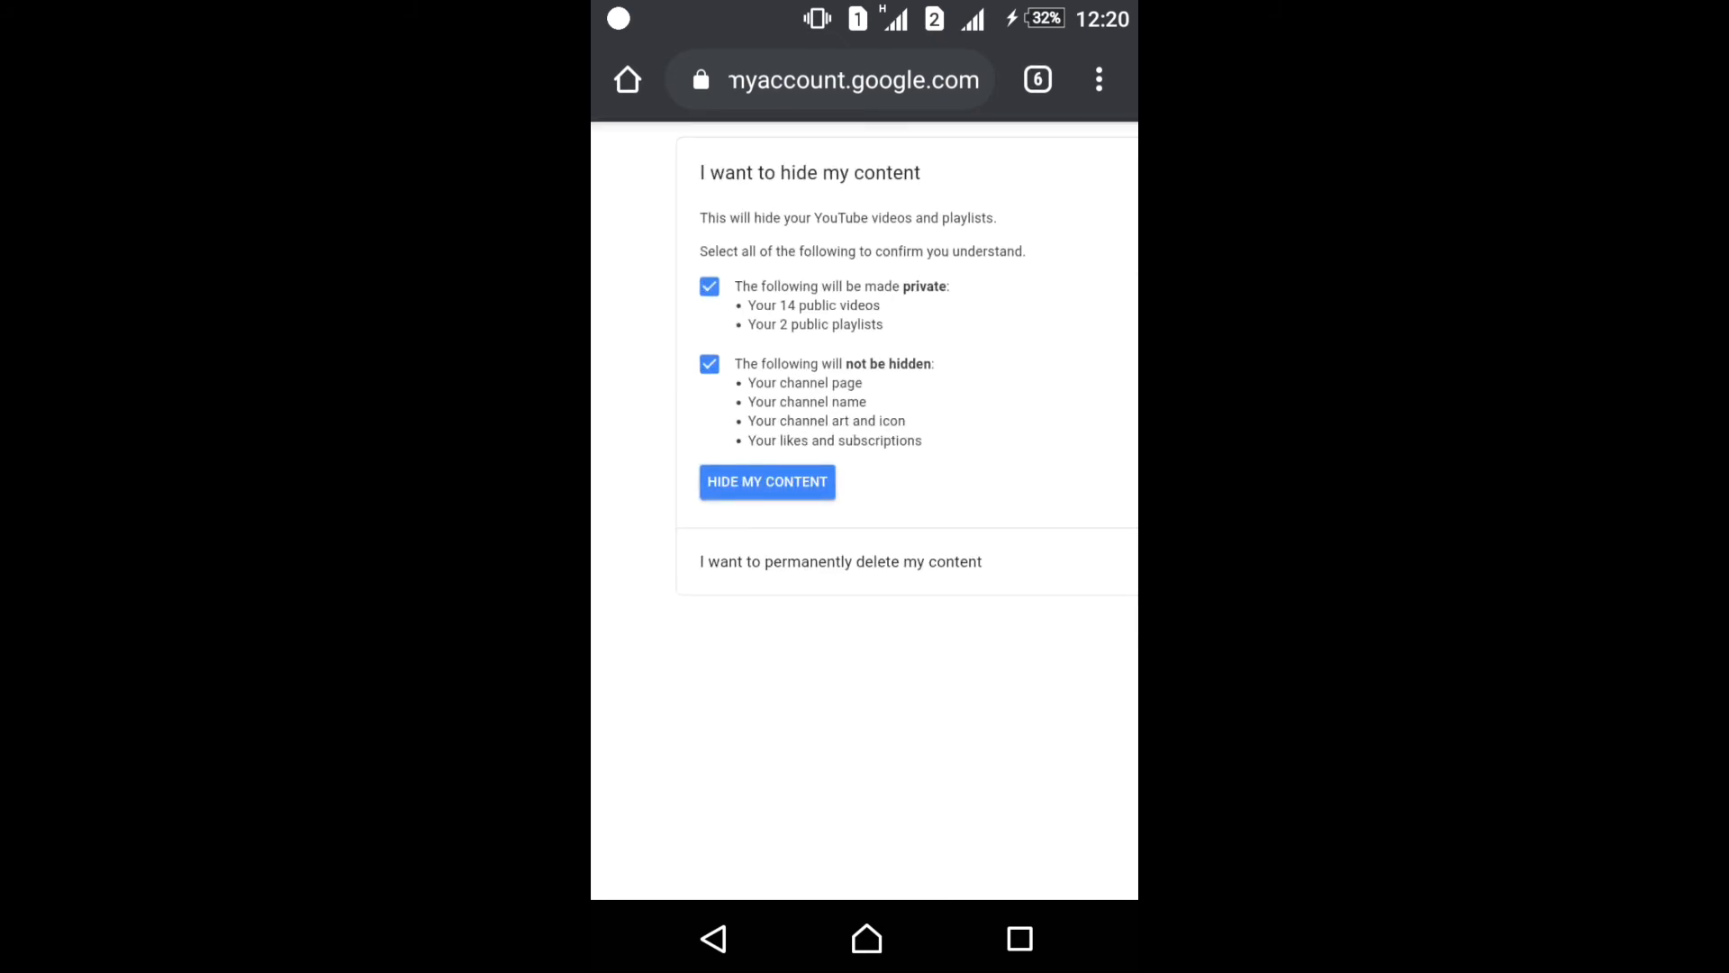
{"action": "left_click", "coordinate": [767, 482]}
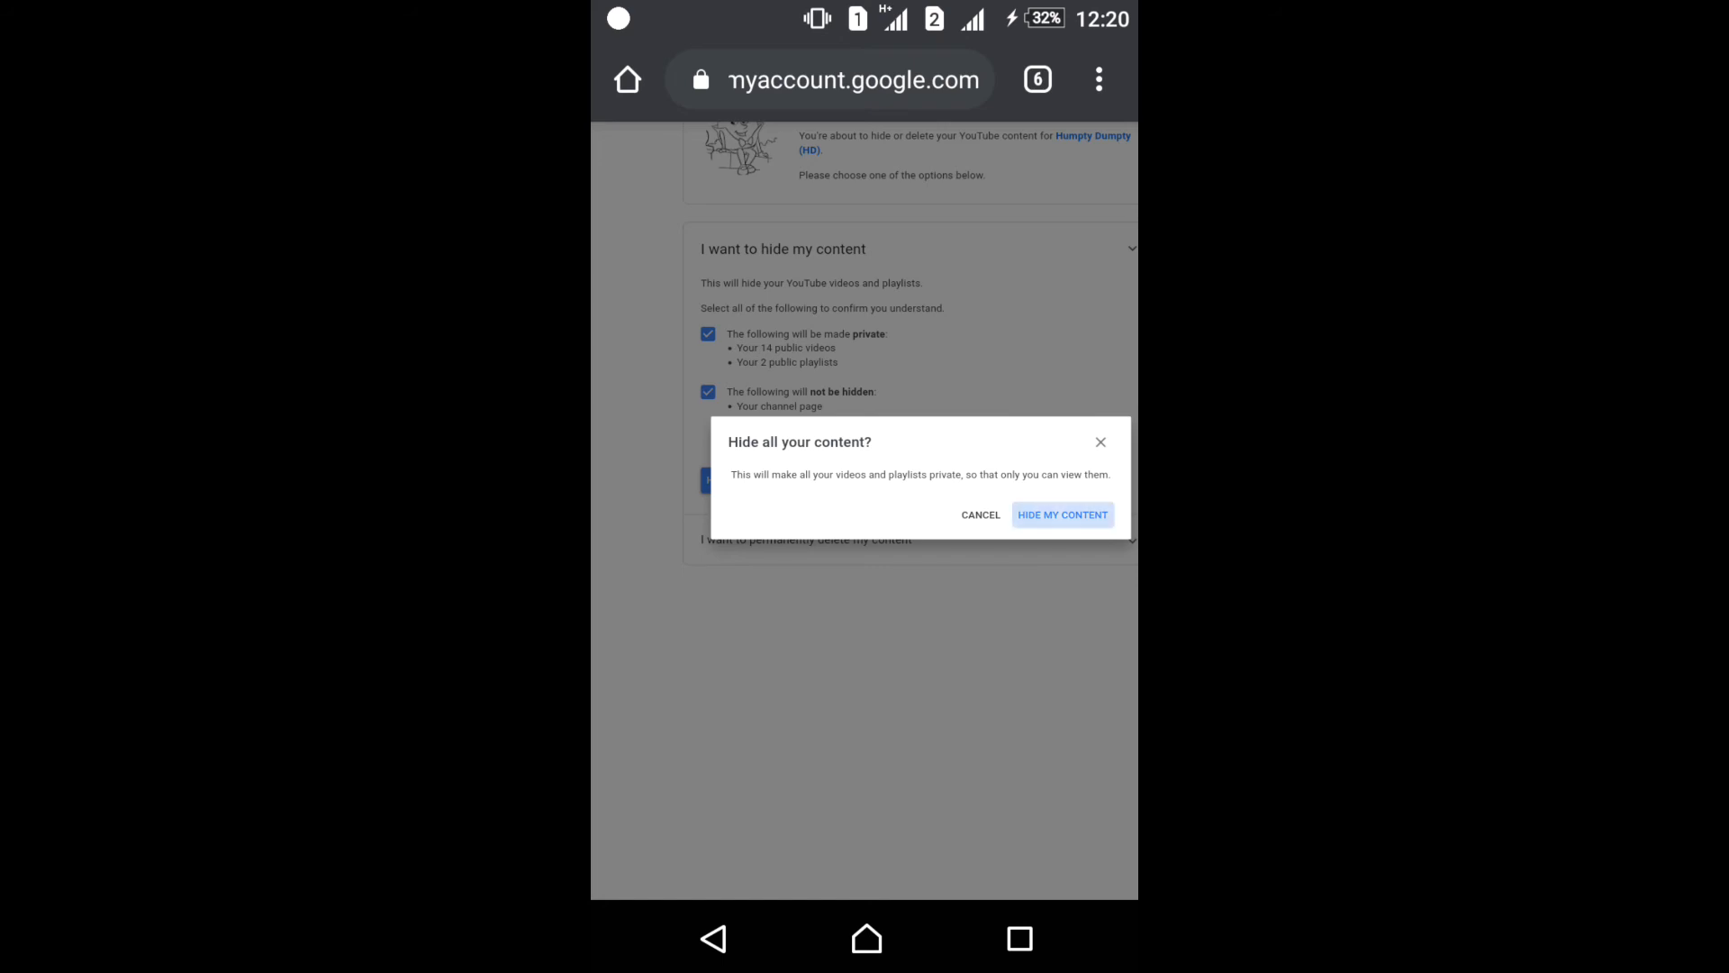
- Confirm hiding all content, see the Content hidden notice, and return to the home screen
{"action": "left_click", "coordinate": [1059, 514]}
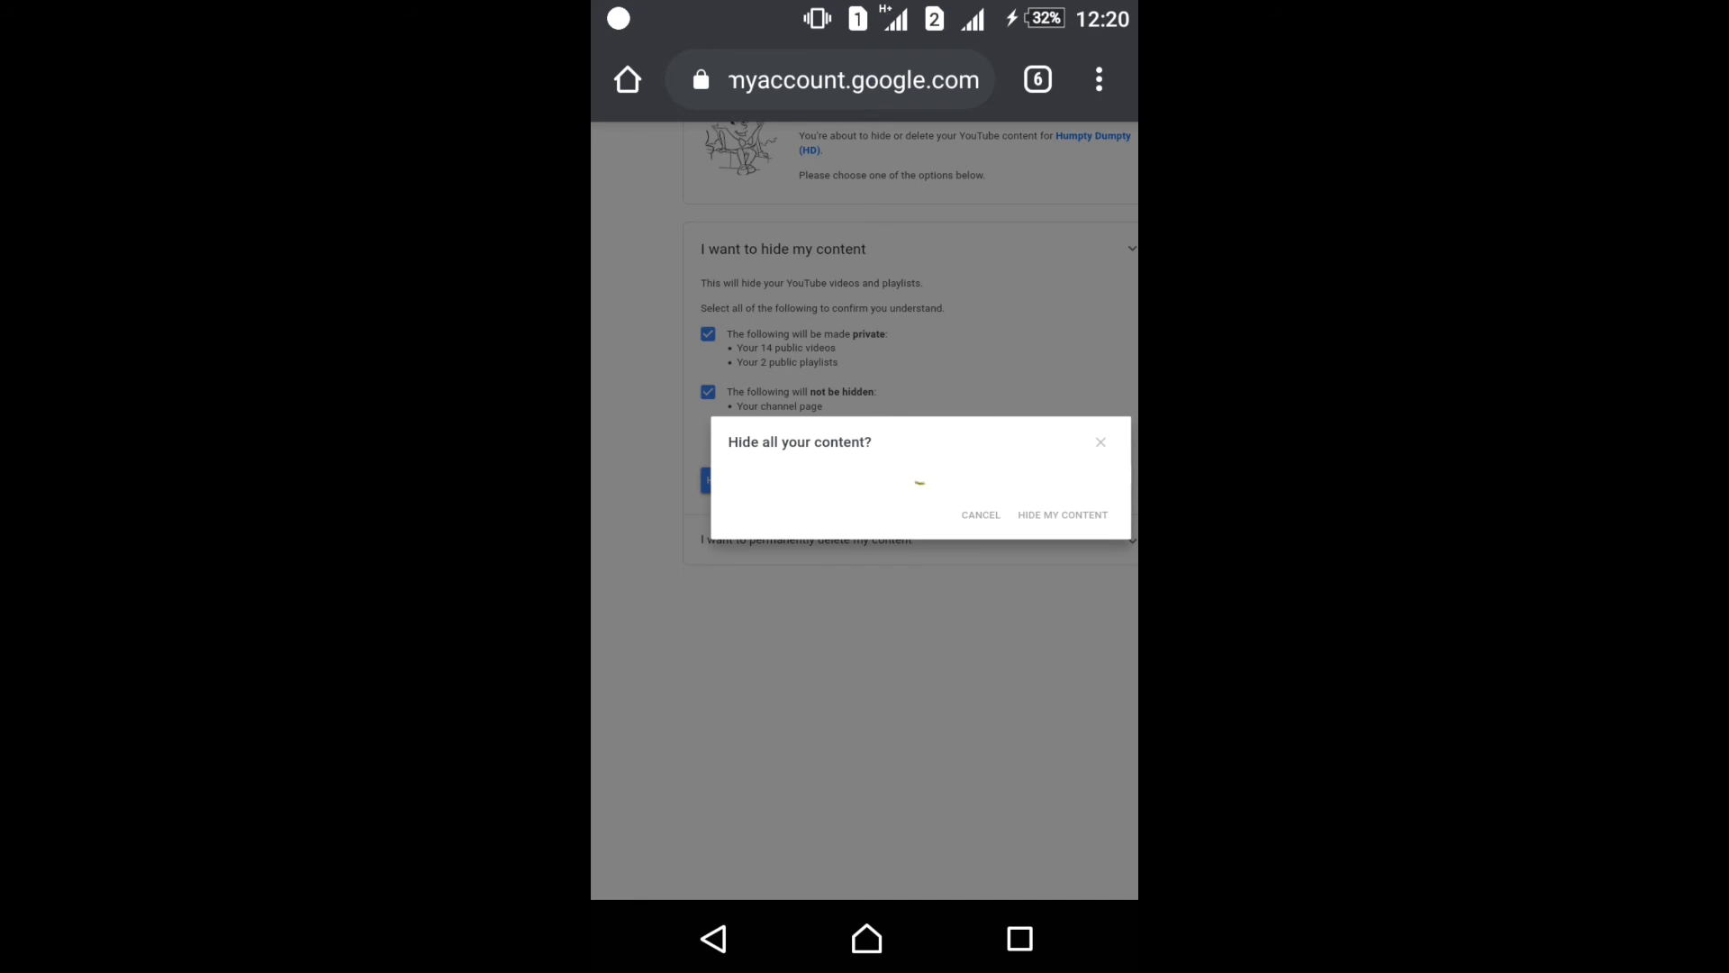
{"action": "left_click", "coordinate": [1061, 514]}
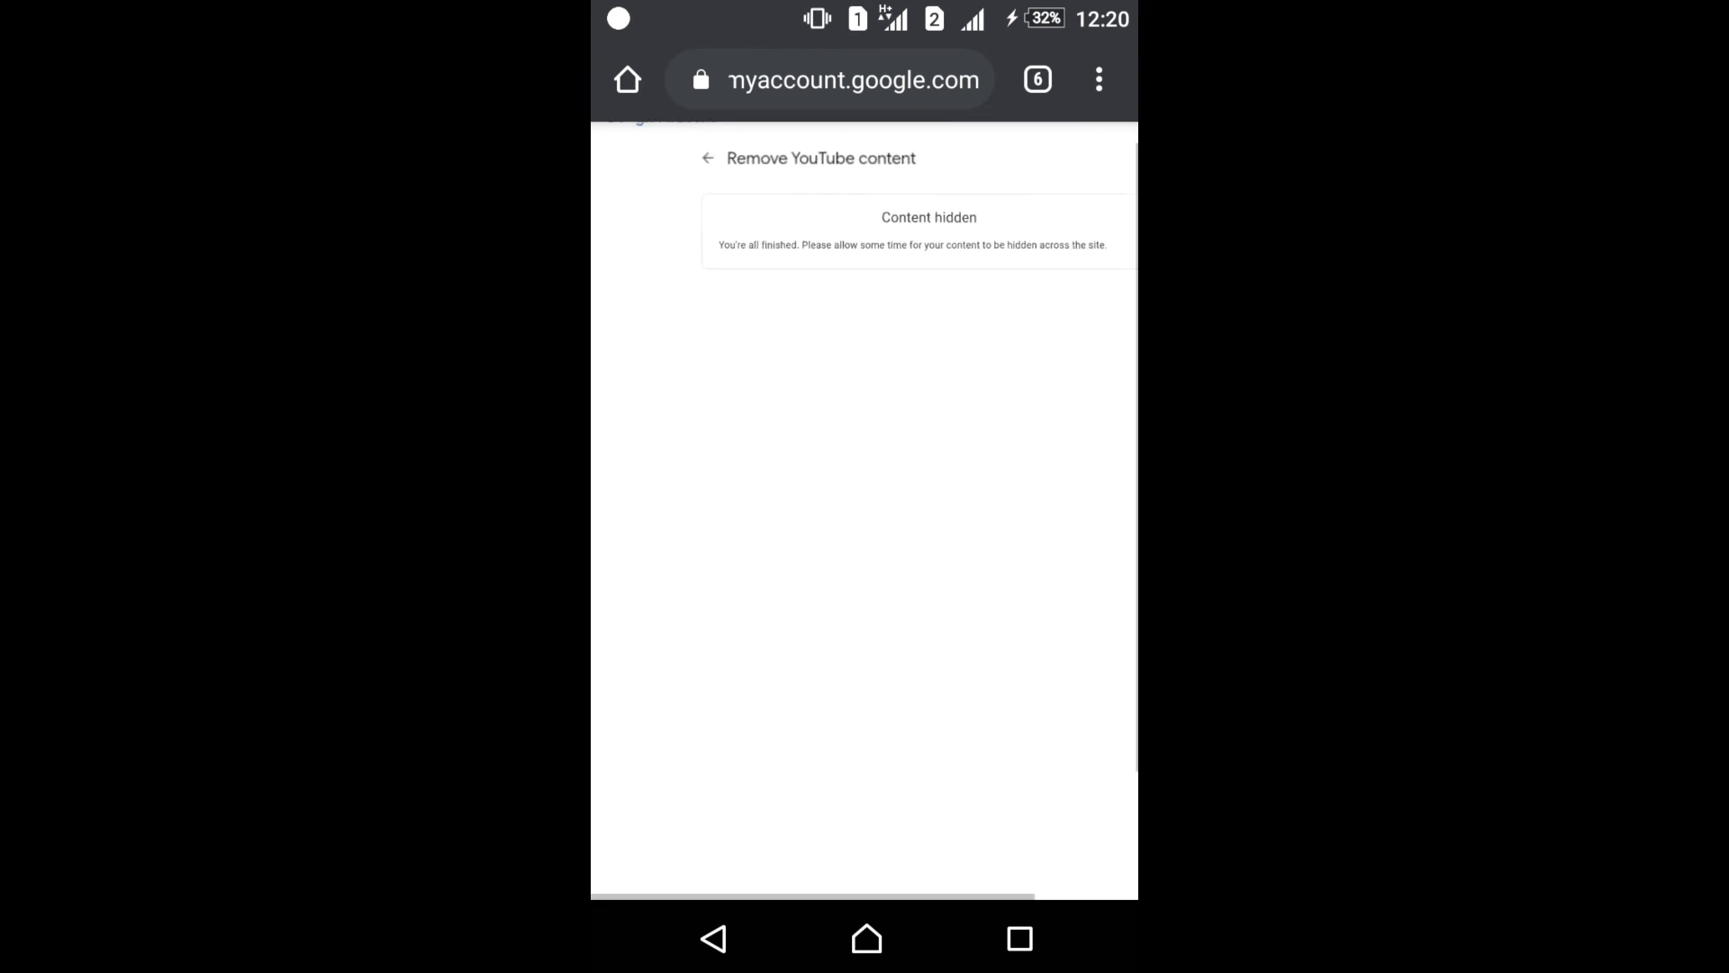
{"action": "scroll", "scroll_direction": "up", "scroll_amount": 3}
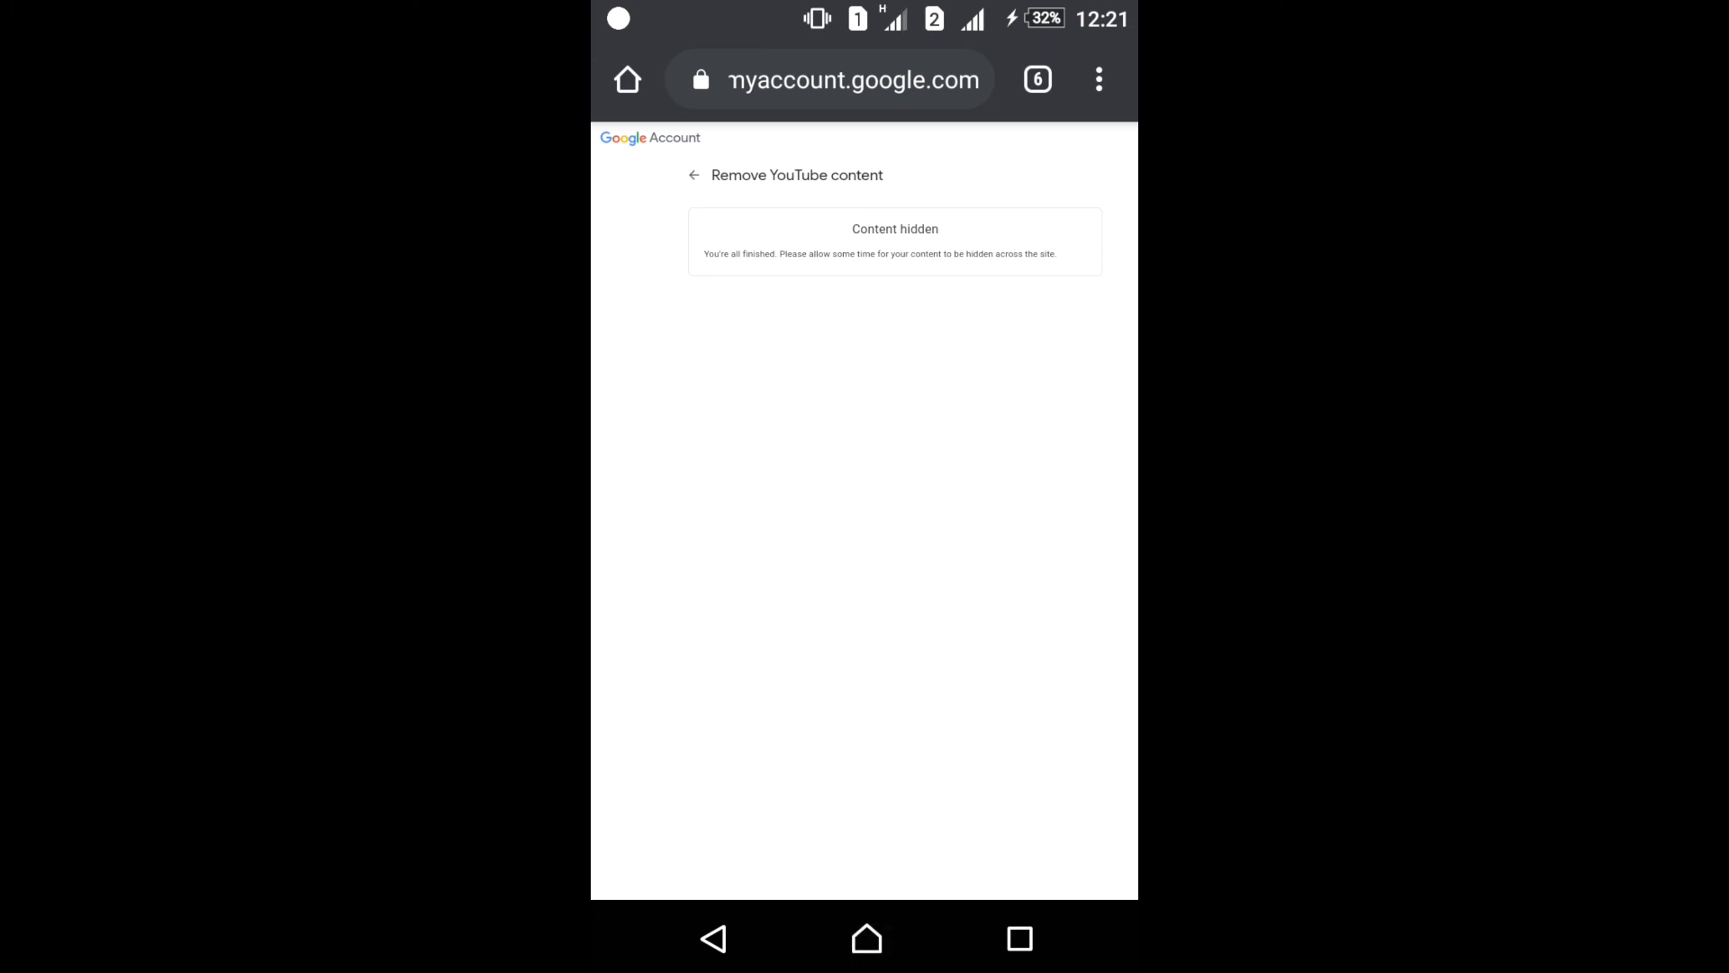
{"action": "left_click", "coordinate": [866, 938]}
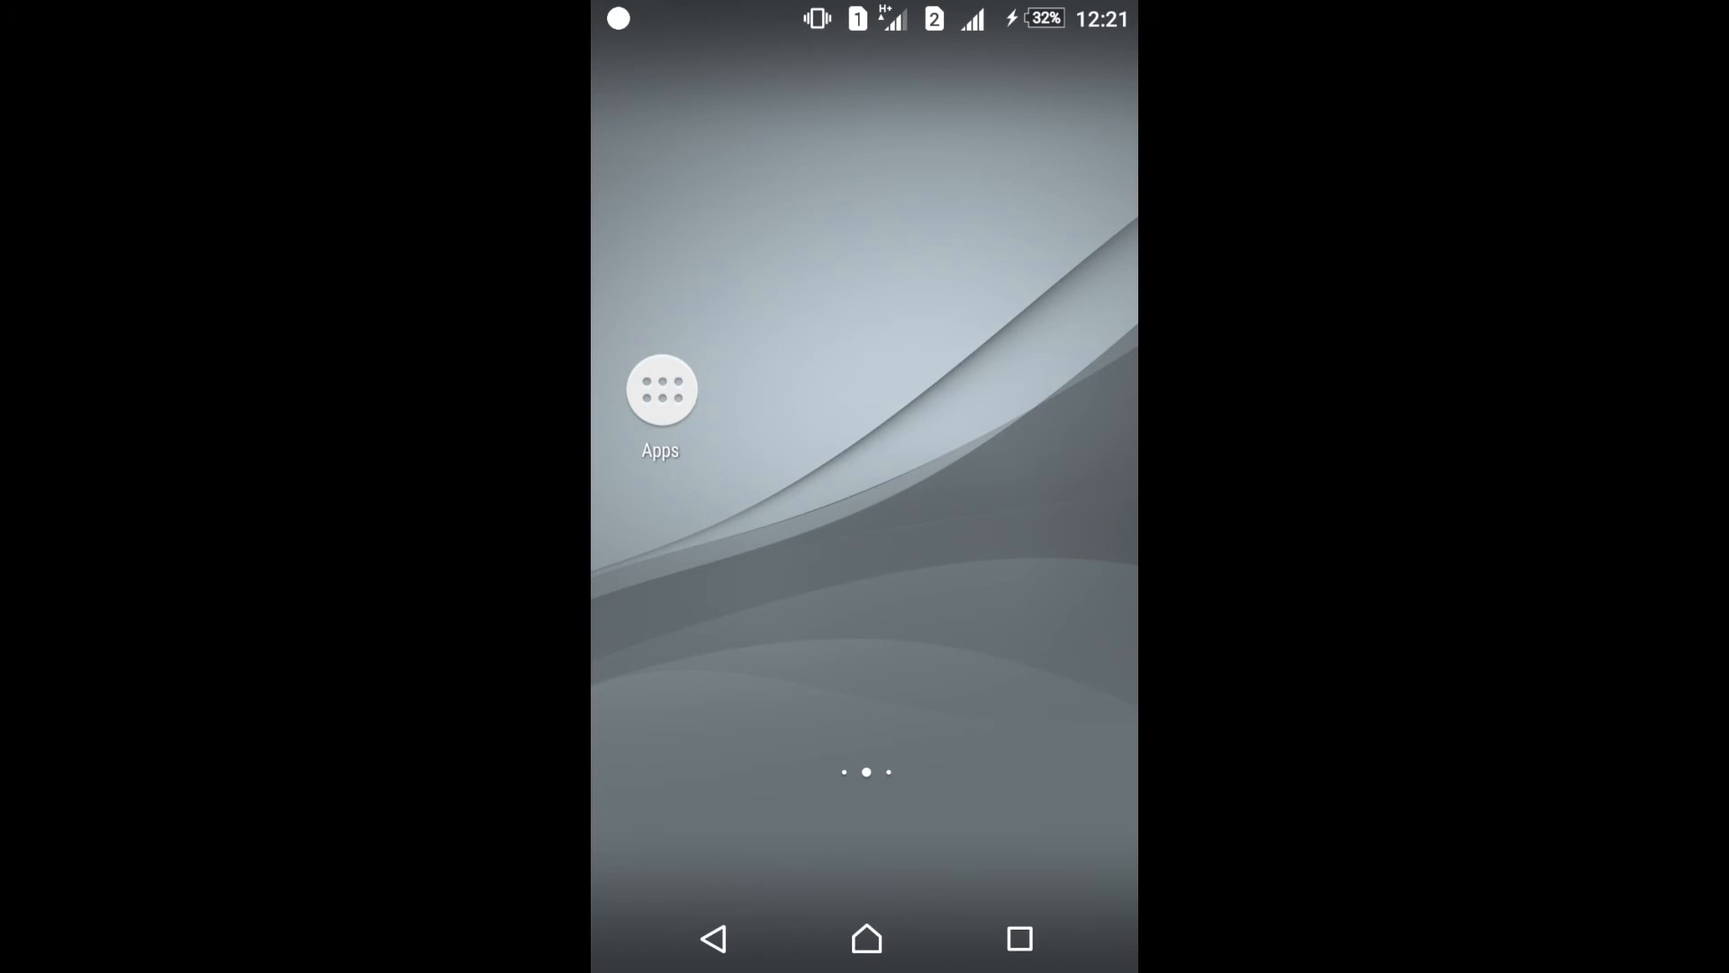
- Relaunch YouTube and reopen Your videos from the Library
{"action": "left_click", "coordinate": [659, 389]}
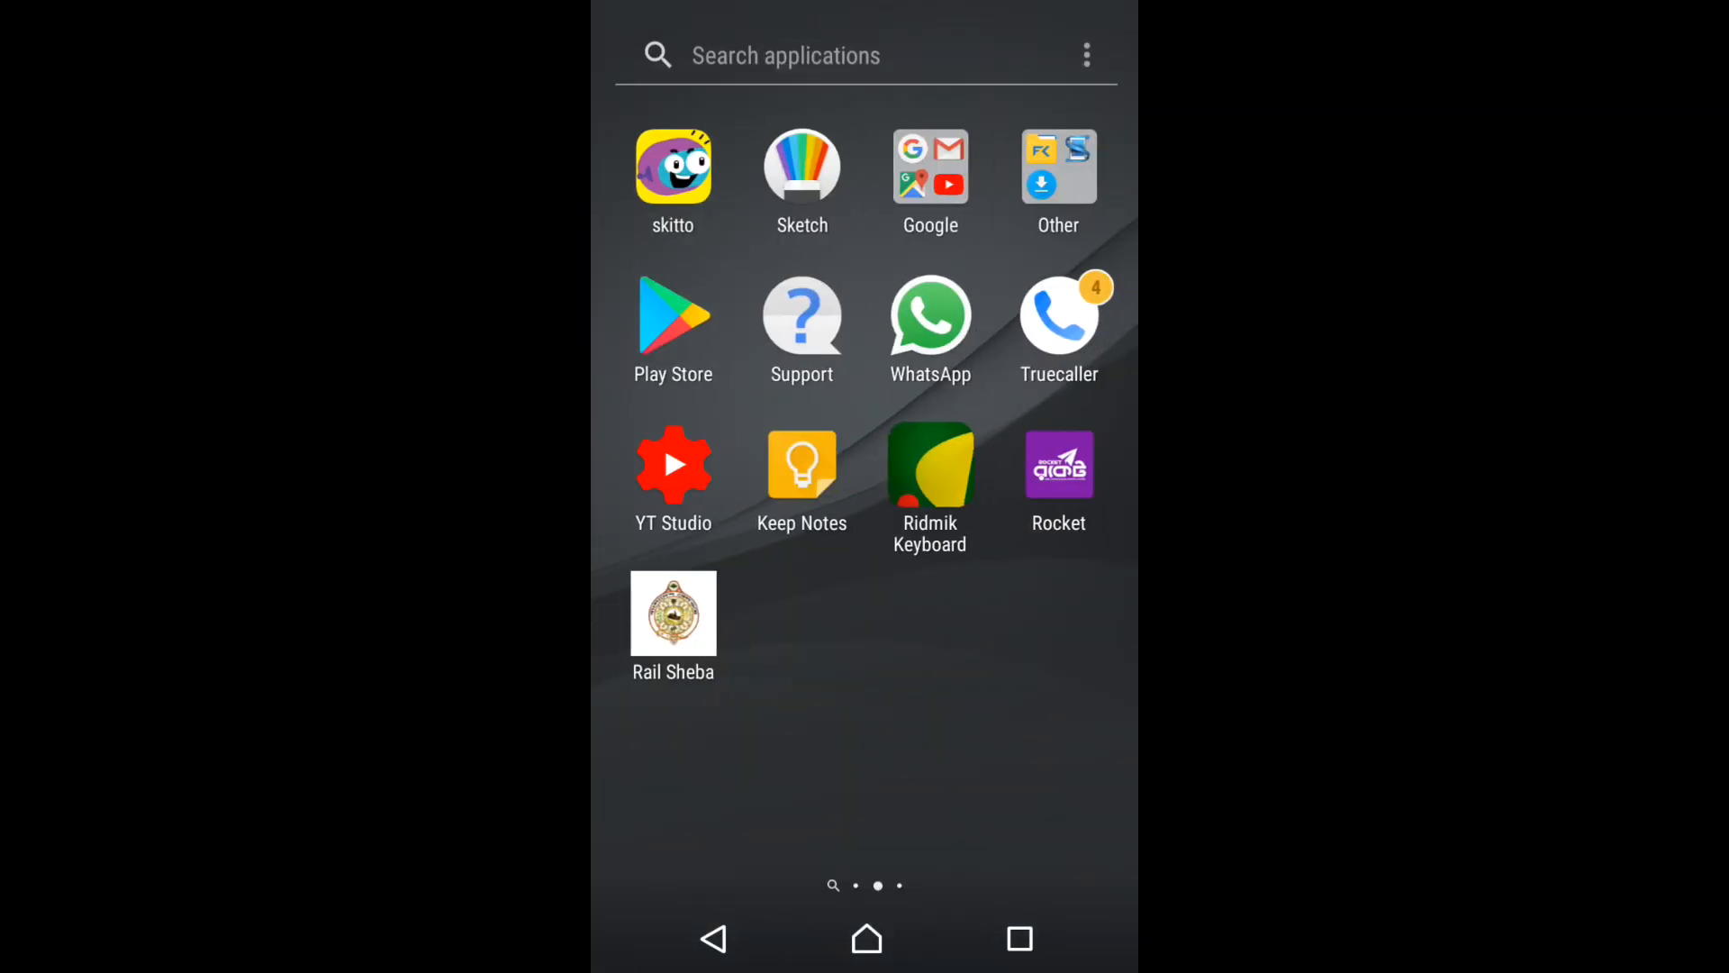
{"action": "left_click", "coordinate": [929, 169]}
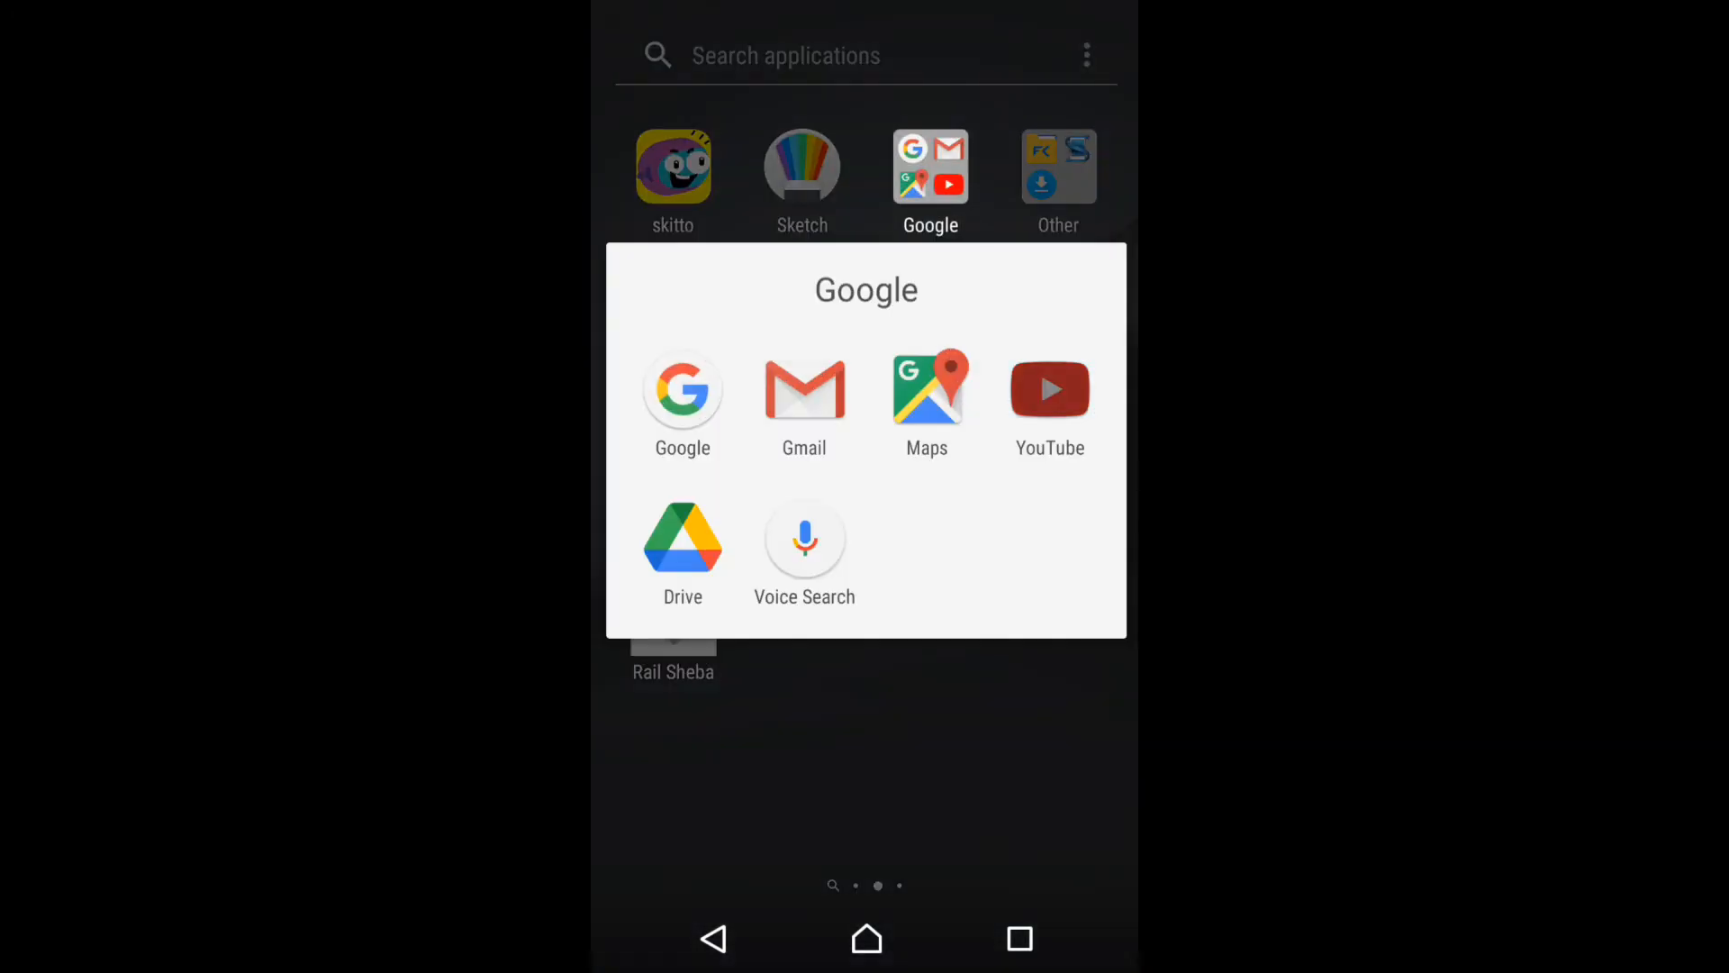
{"action": "left_click", "coordinate": [1049, 389]}
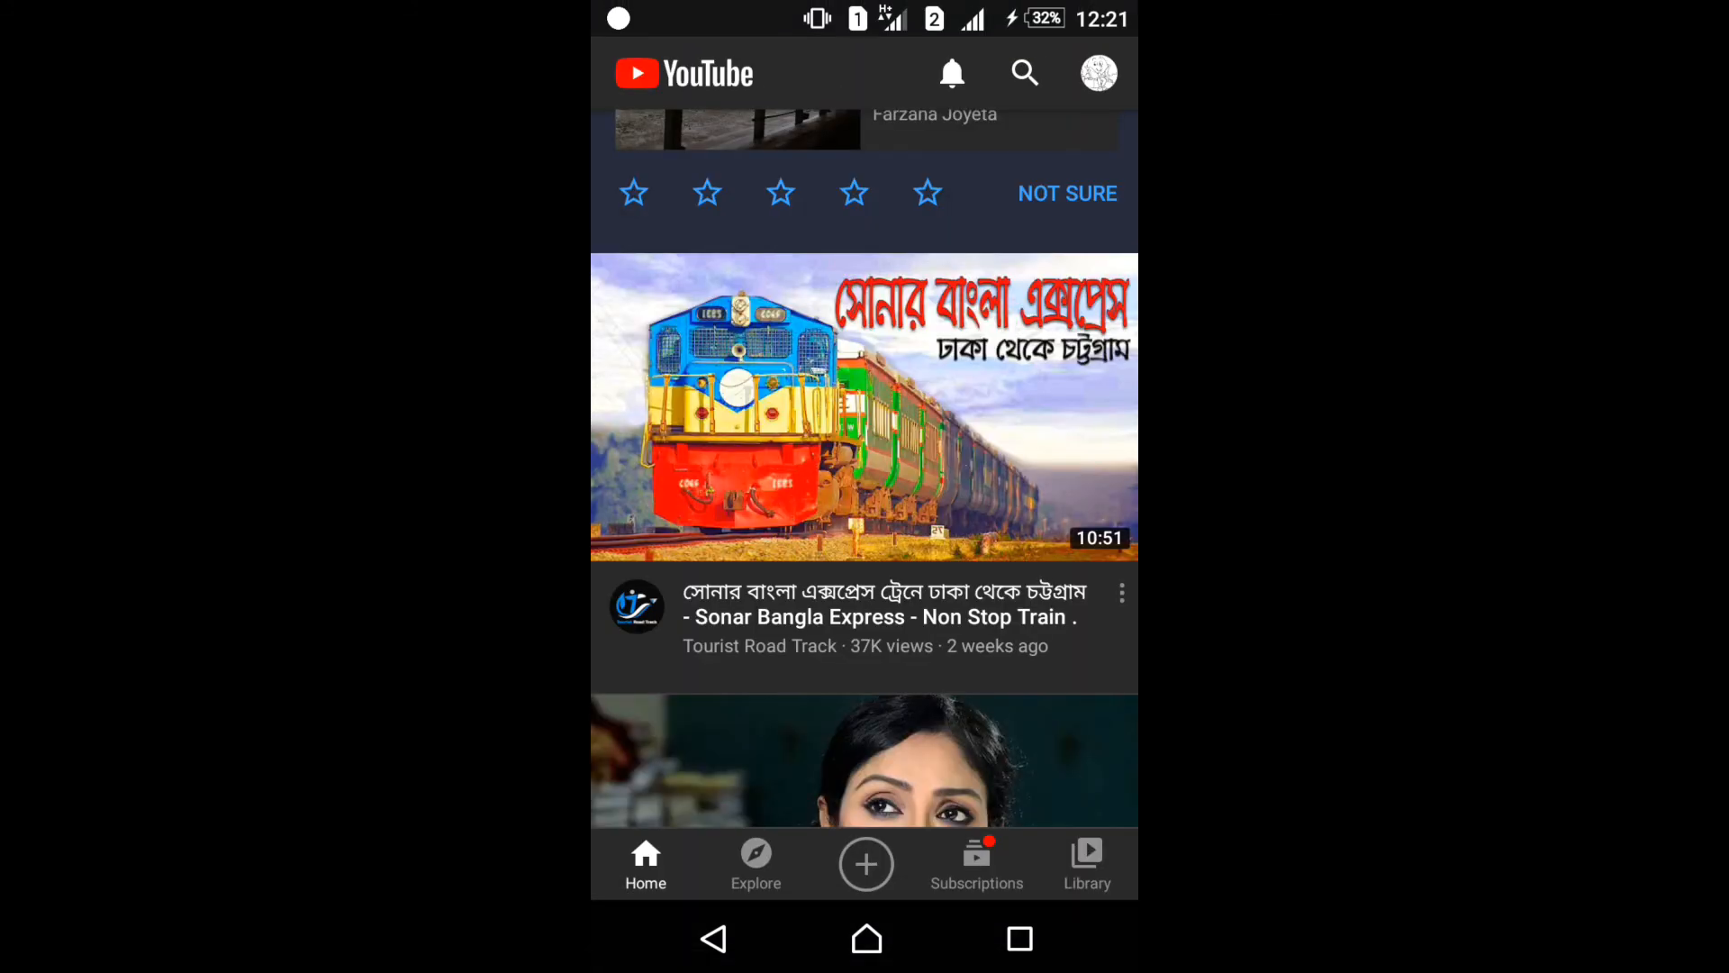
{"action": "left_click", "coordinate": [1087, 863]}
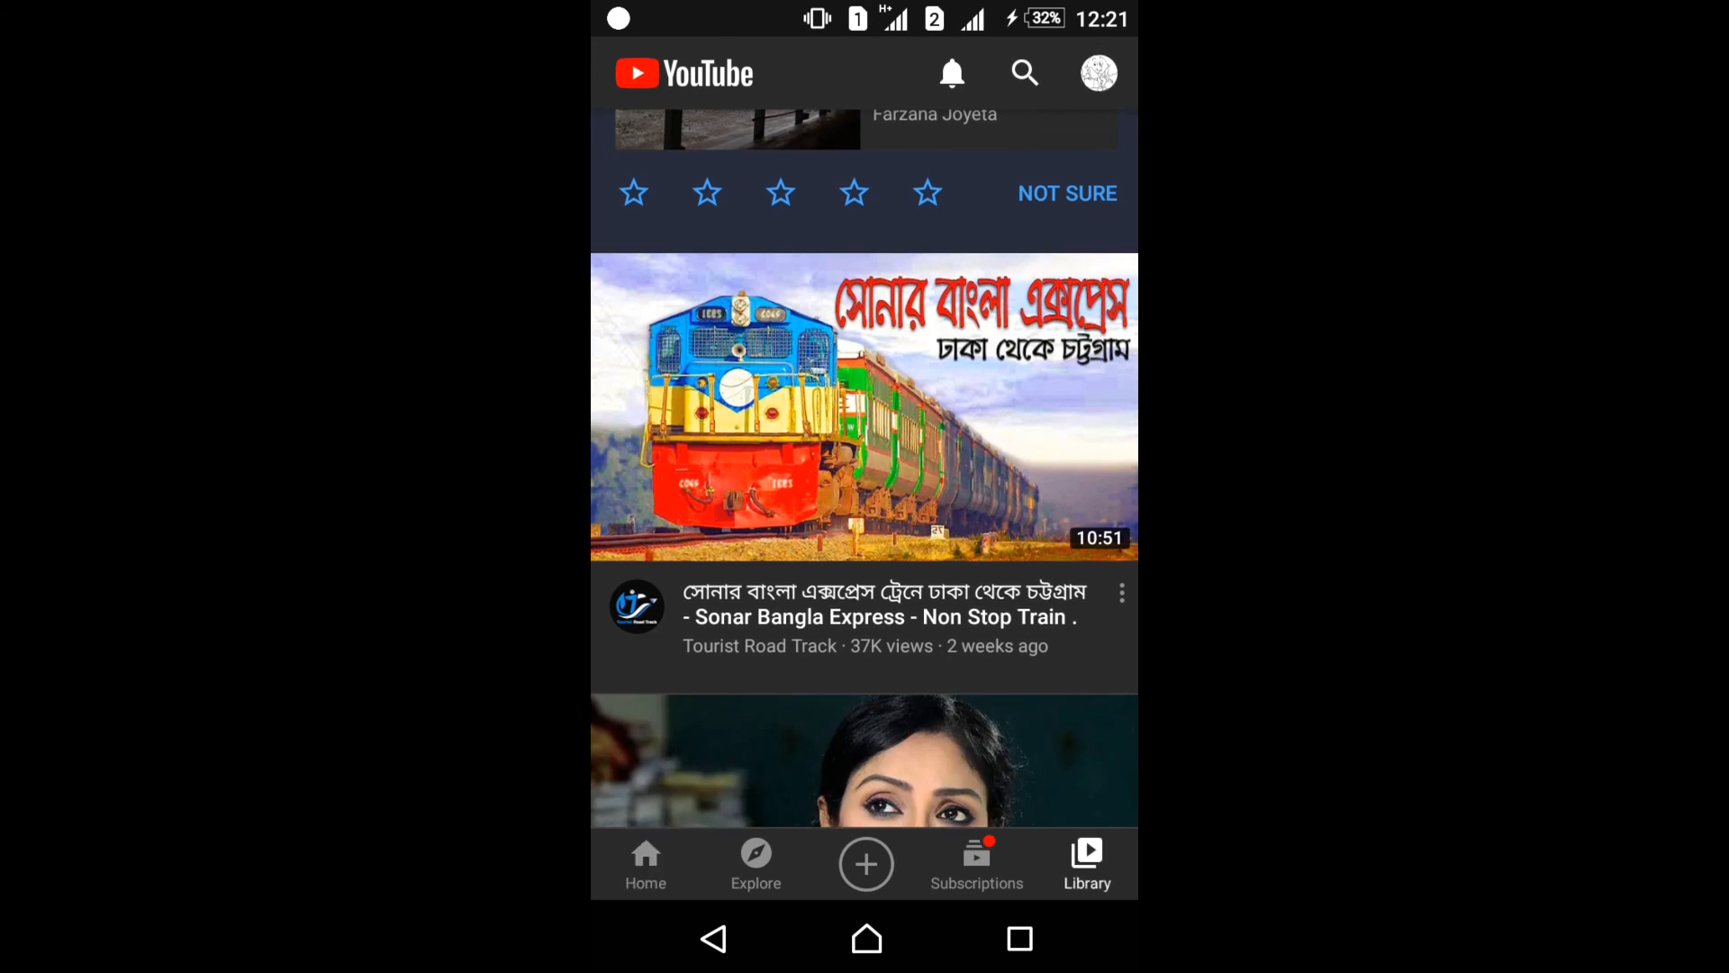
{"action": "left_click", "coordinate": [1086, 863]}
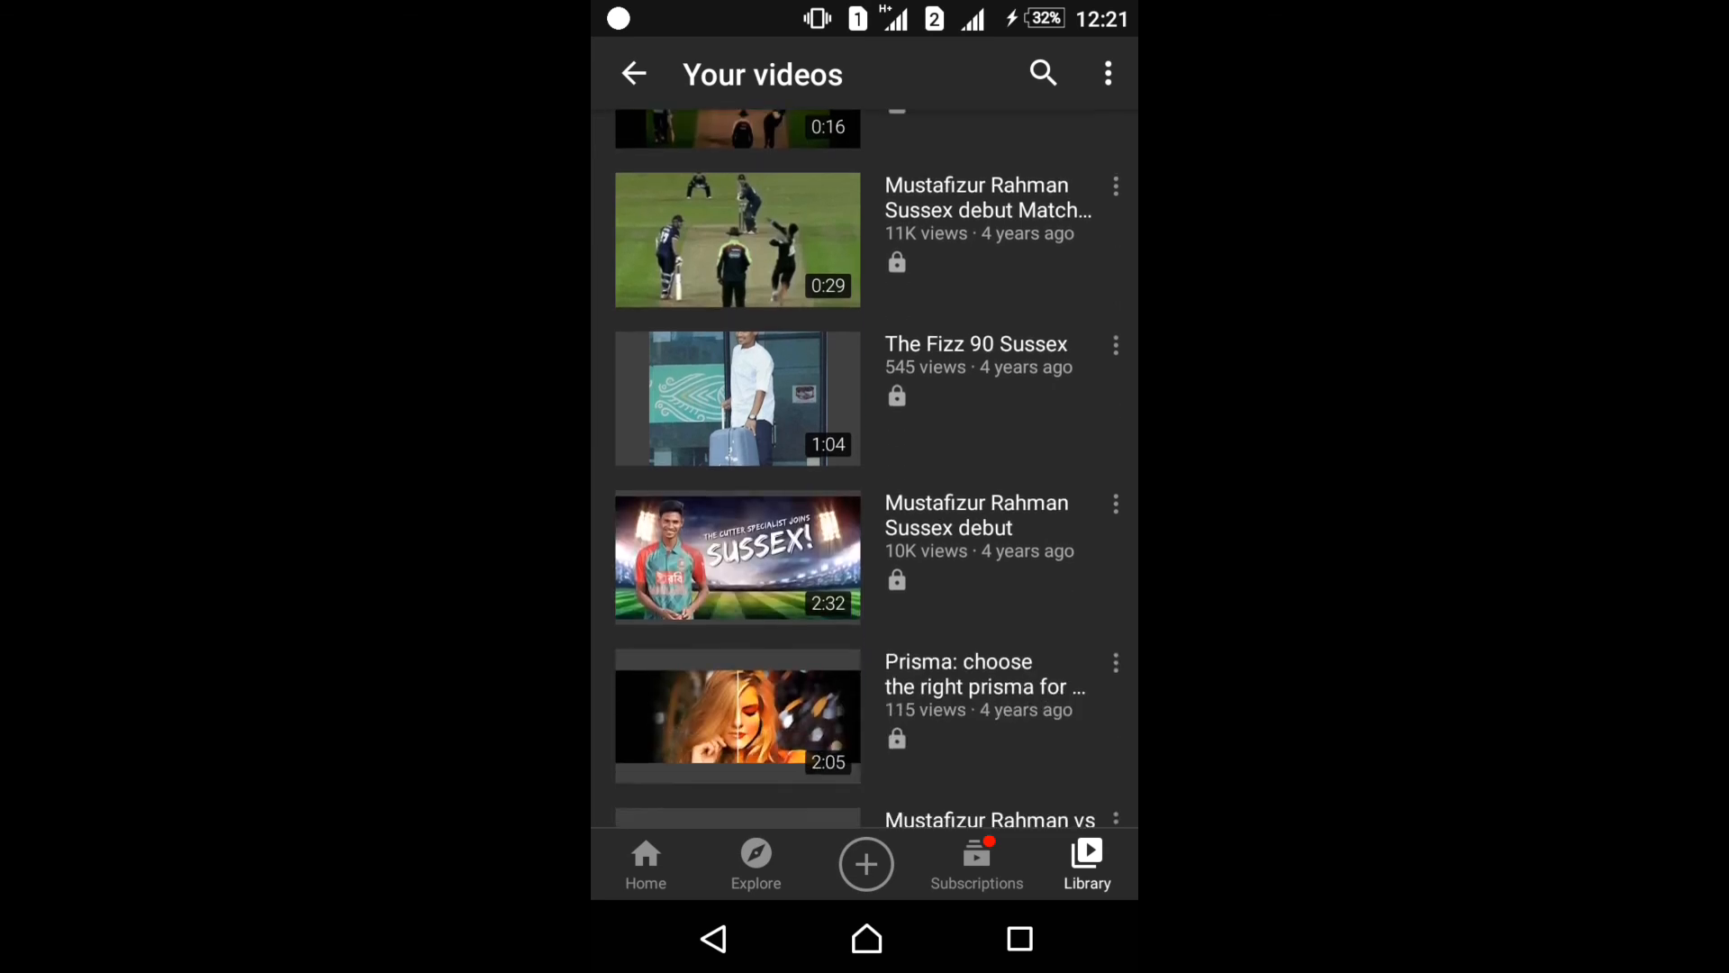
- Scroll the uploads to confirm every video shows a private lock icon, then go Home
{"action": "scroll", "scroll_direction": "down", "scroll_amount": 3}
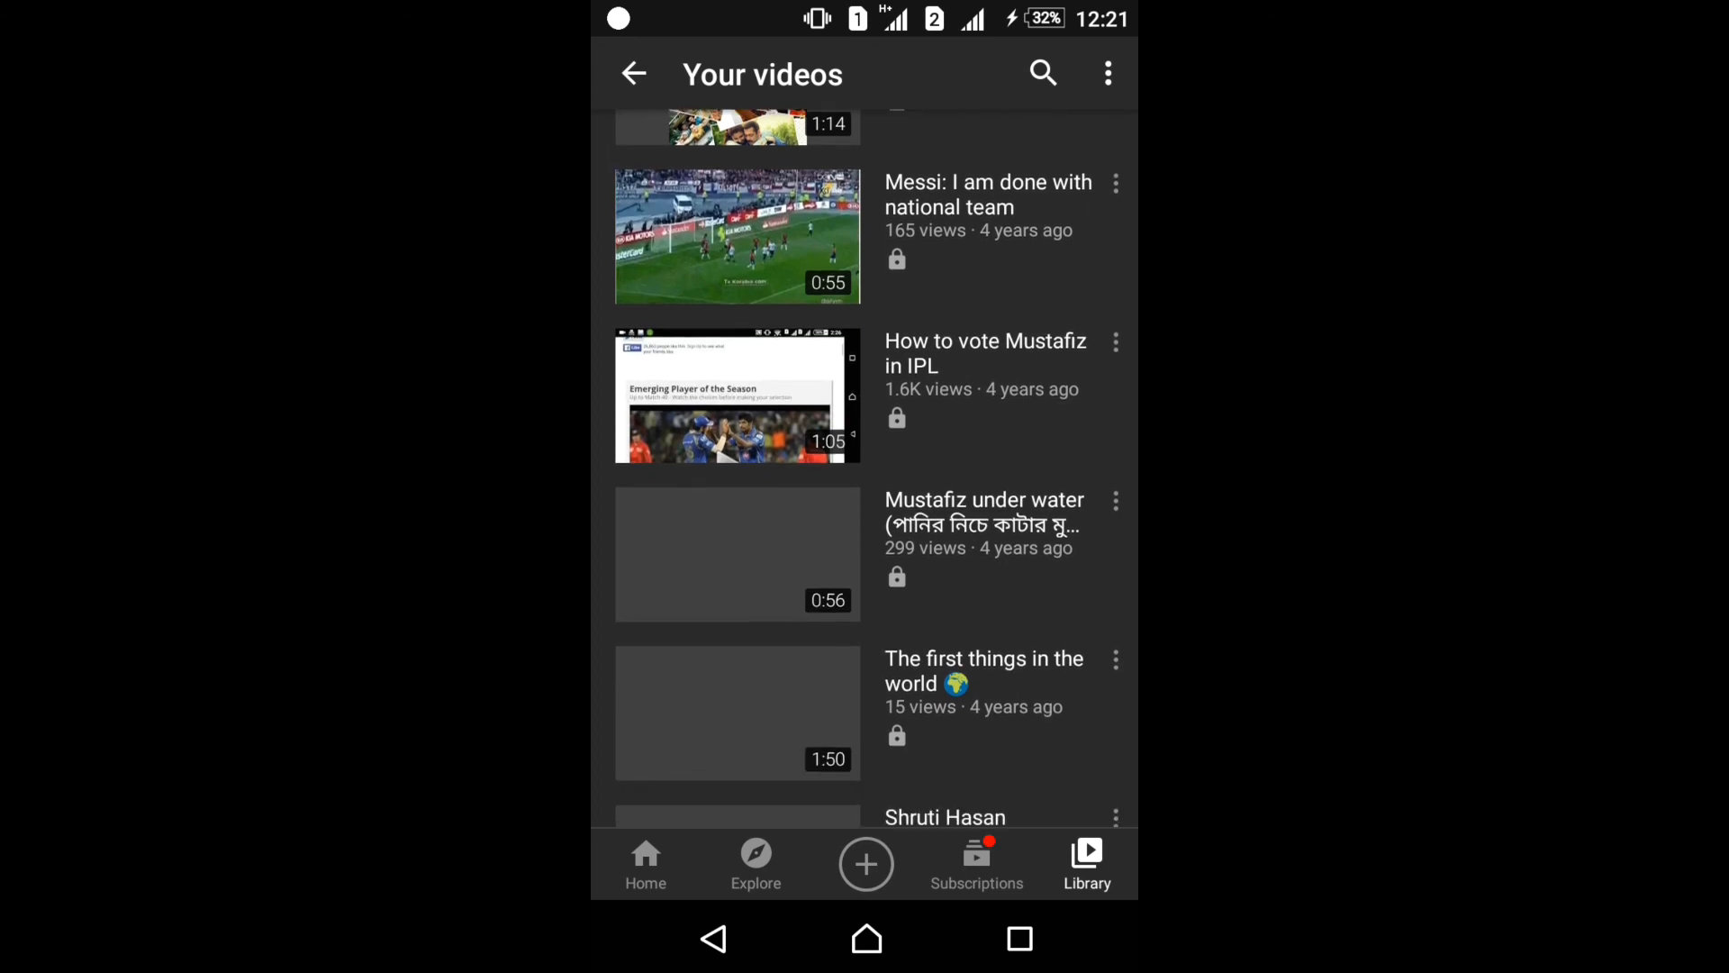
{"action": "scroll", "scroll_direction": "down", "scroll_amount": 3}
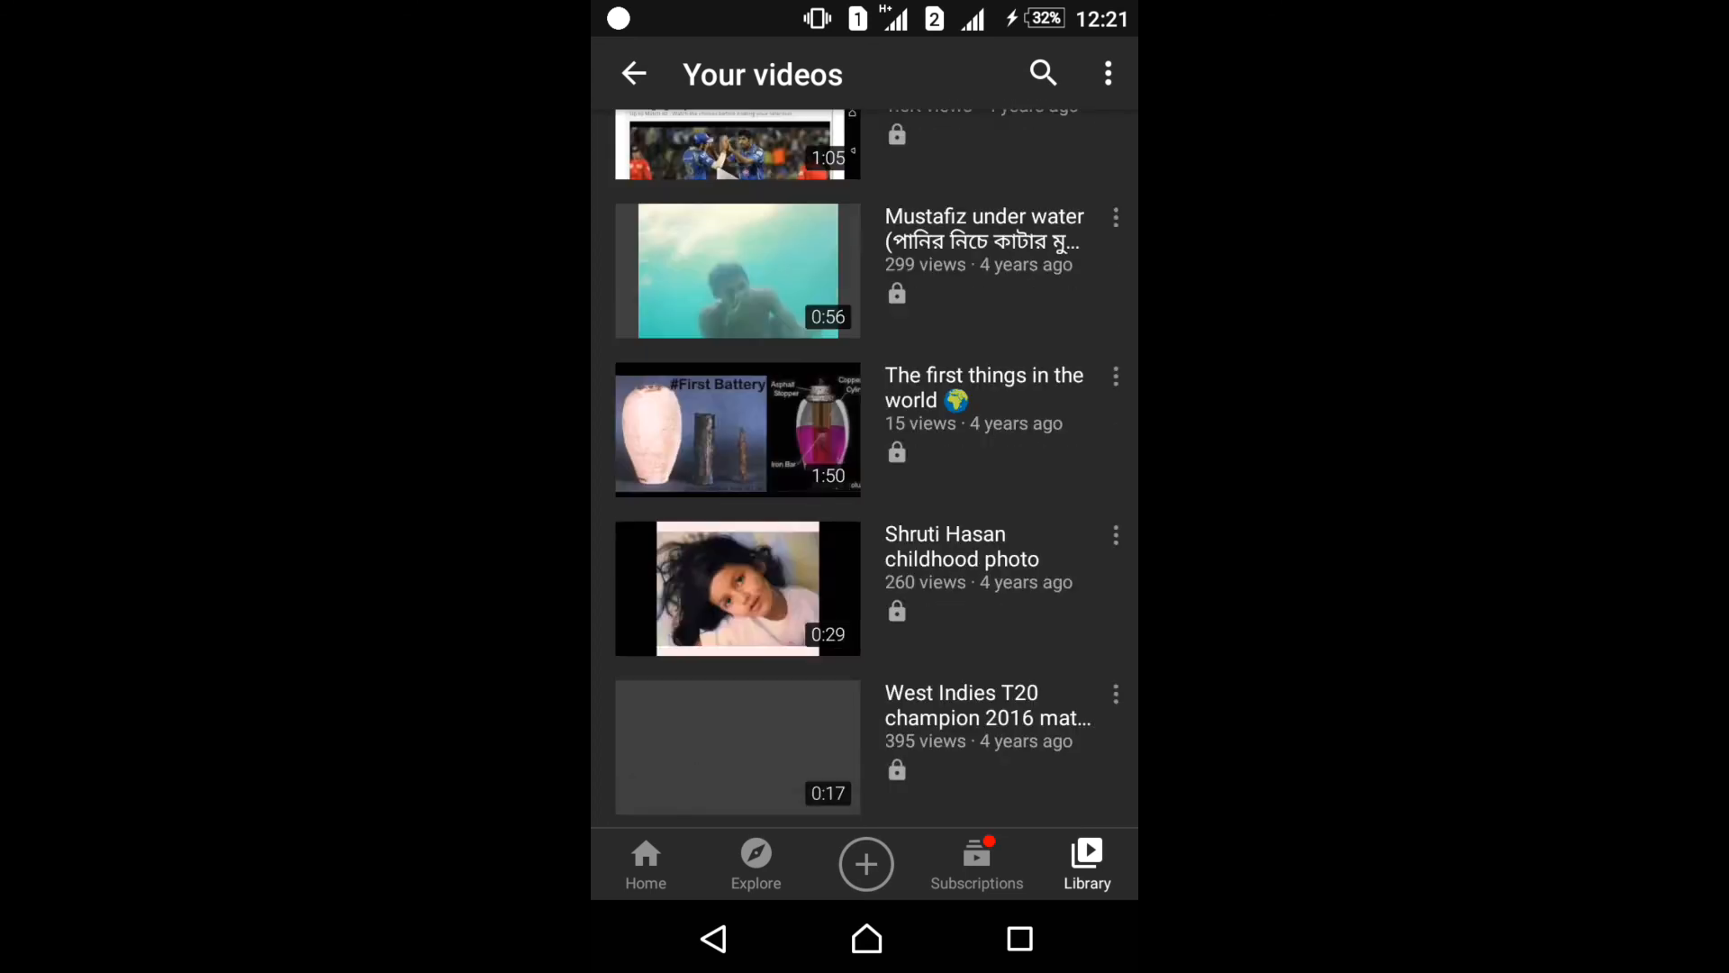
{"action": "scroll", "scroll_direction": "down", "scroll_amount": 3}
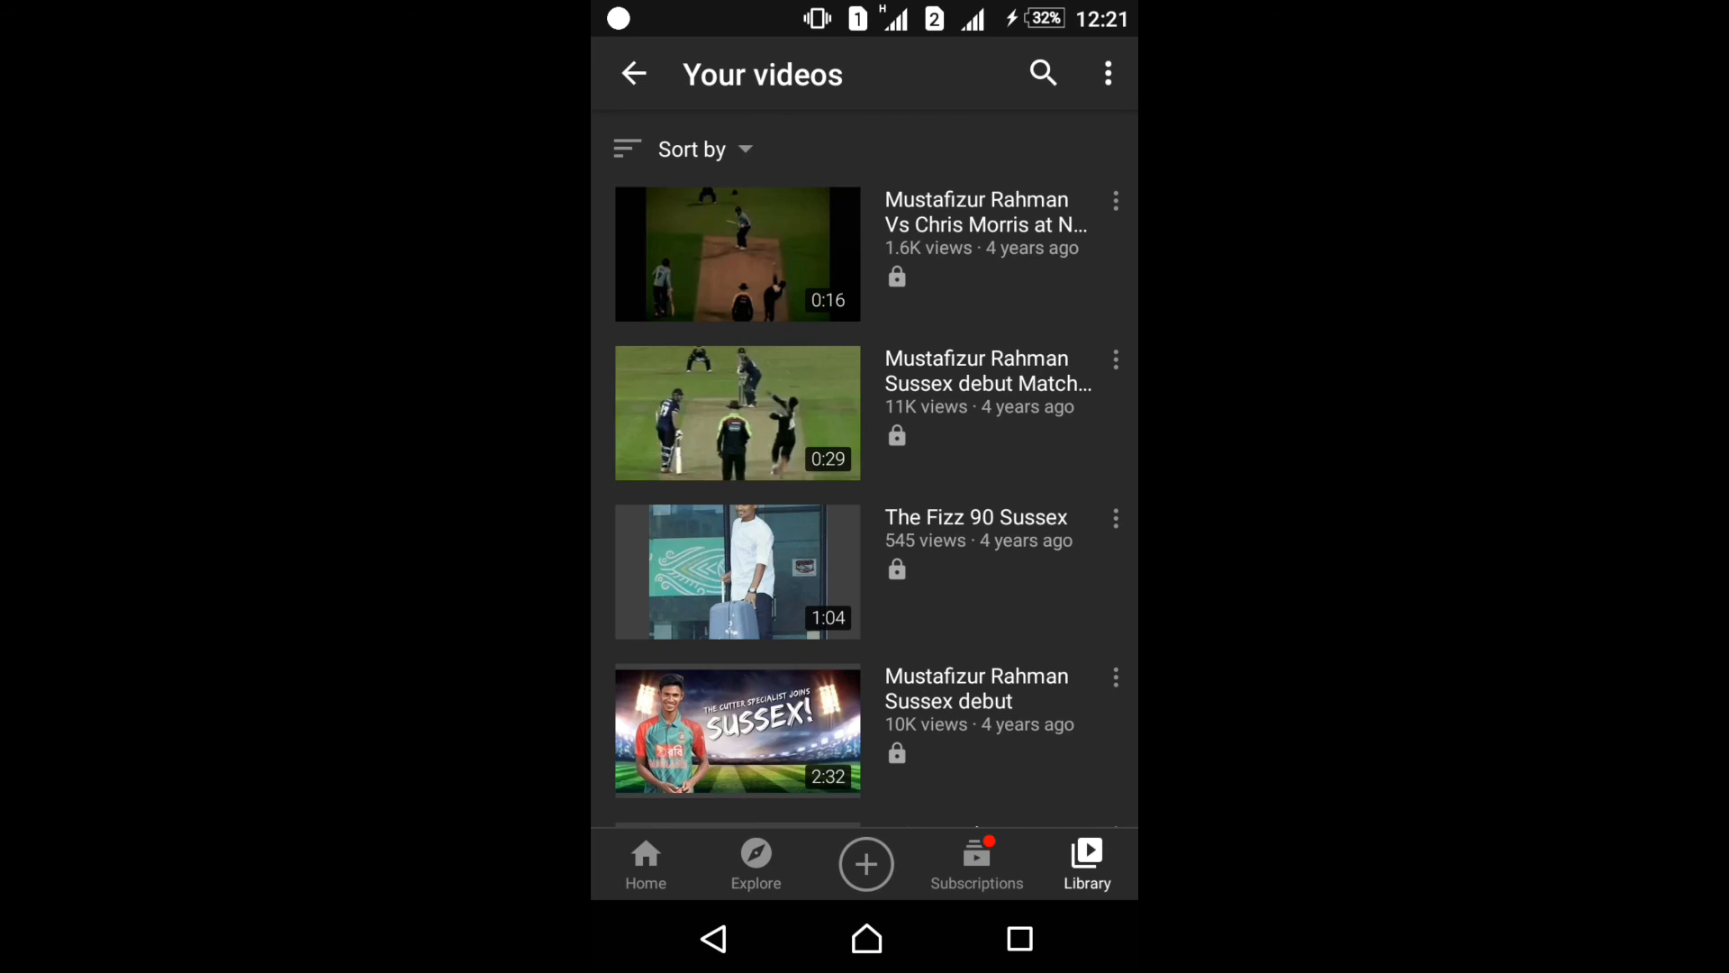
{"action": "scroll", "scroll_direction": "up", "scroll_amount": 3}
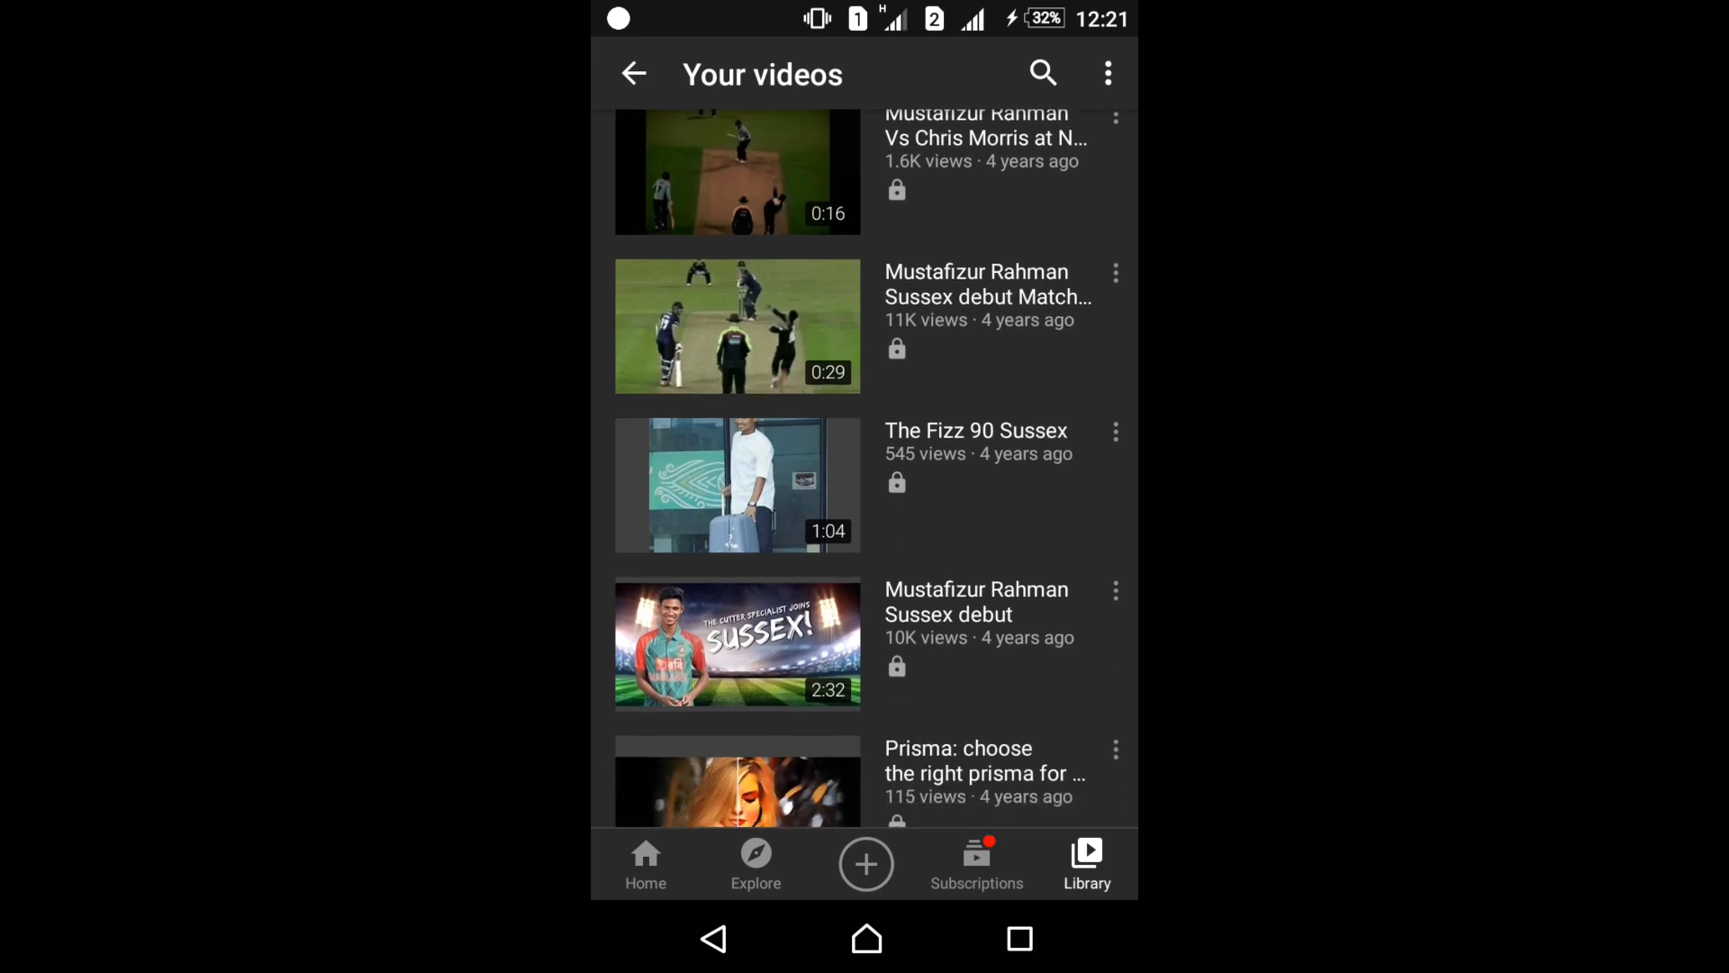
{"action": "scroll", "scroll_direction": "down", "scroll_amount": 3}
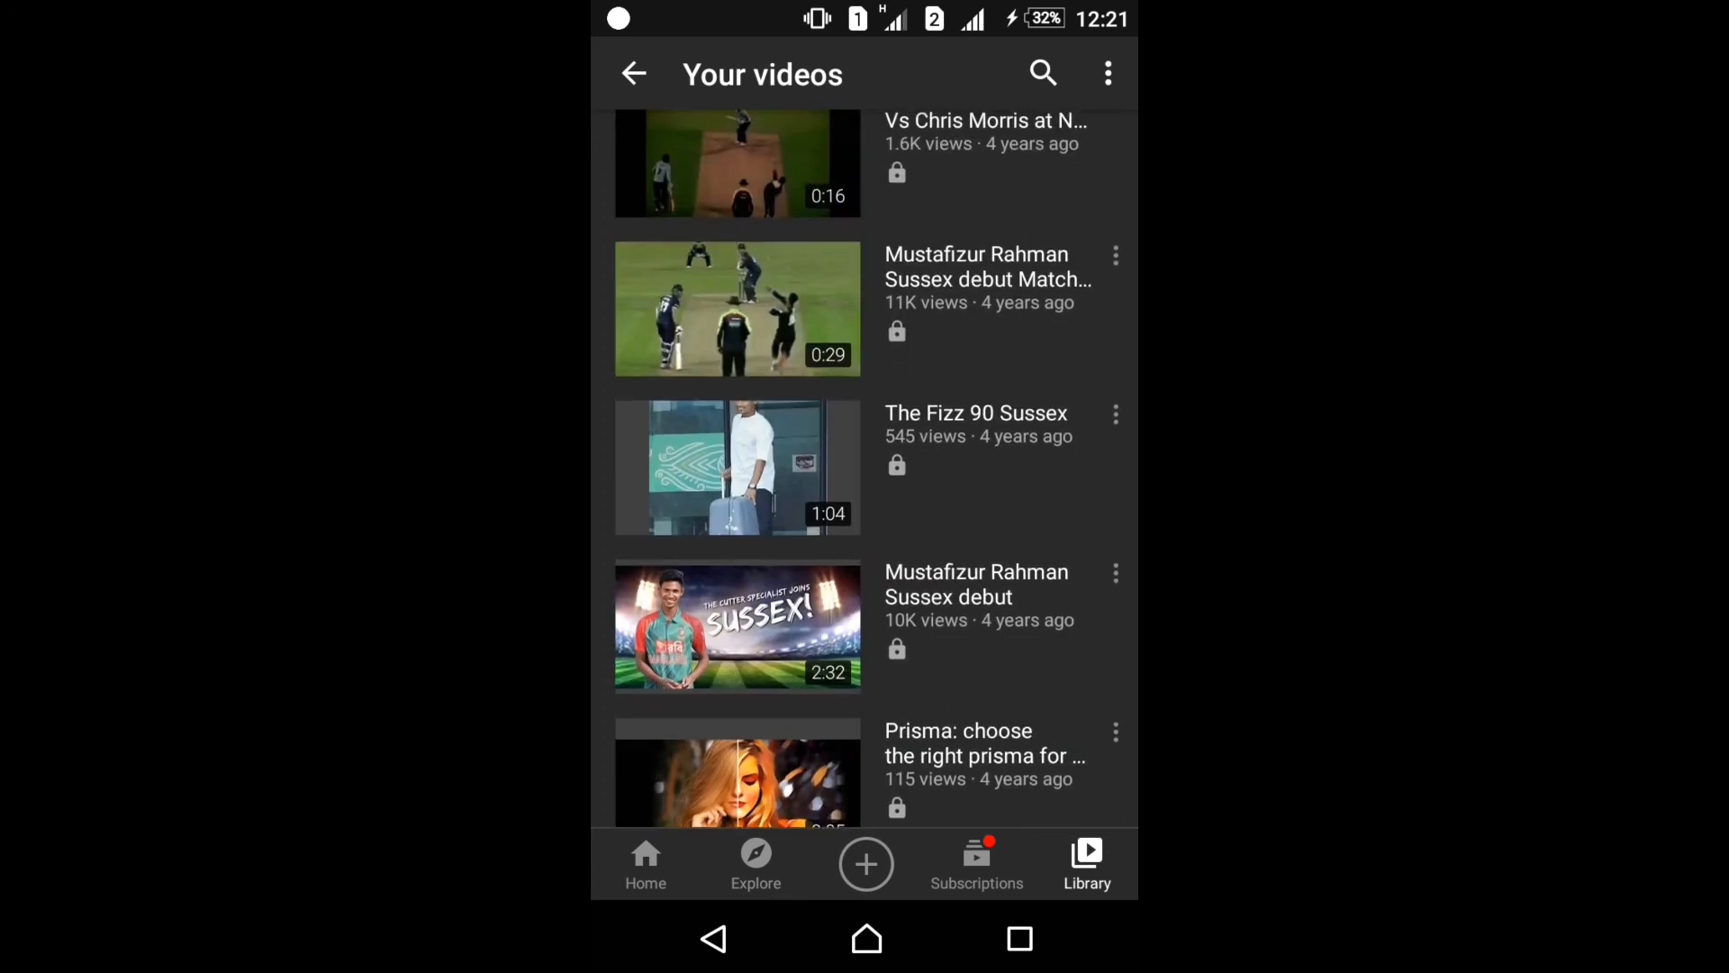
{"action": "scroll", "scroll_direction": "down", "scroll_amount": 3}
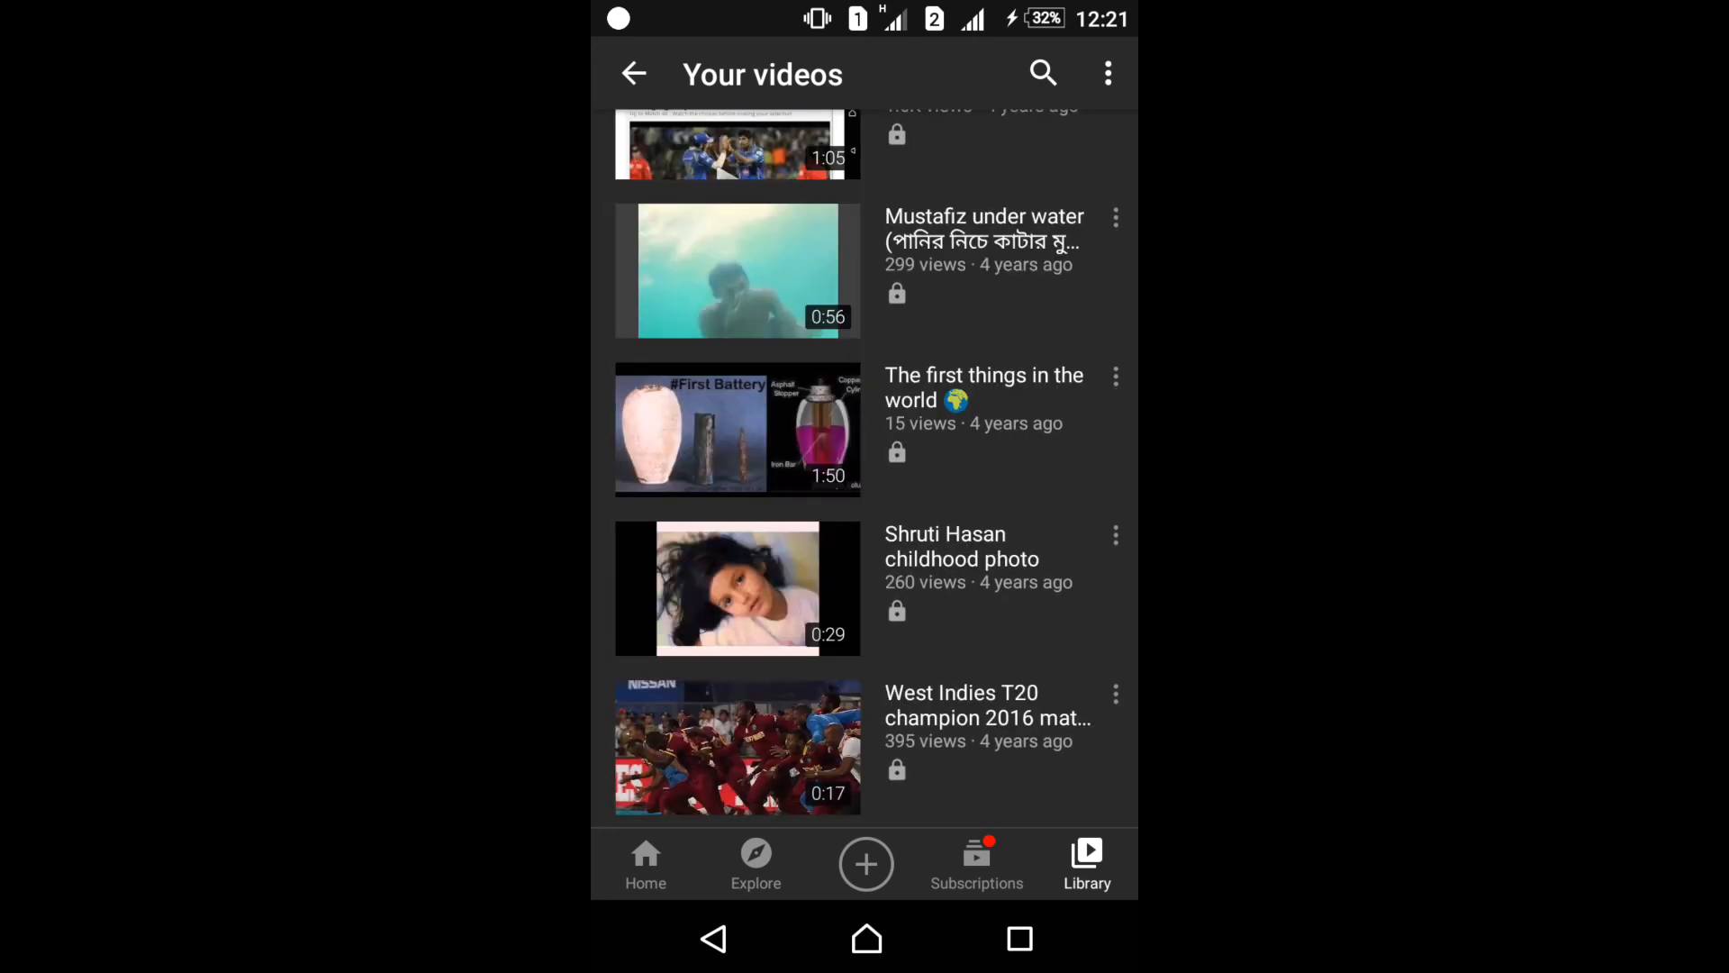
{"action": "left_click", "coordinate": [866, 939]}
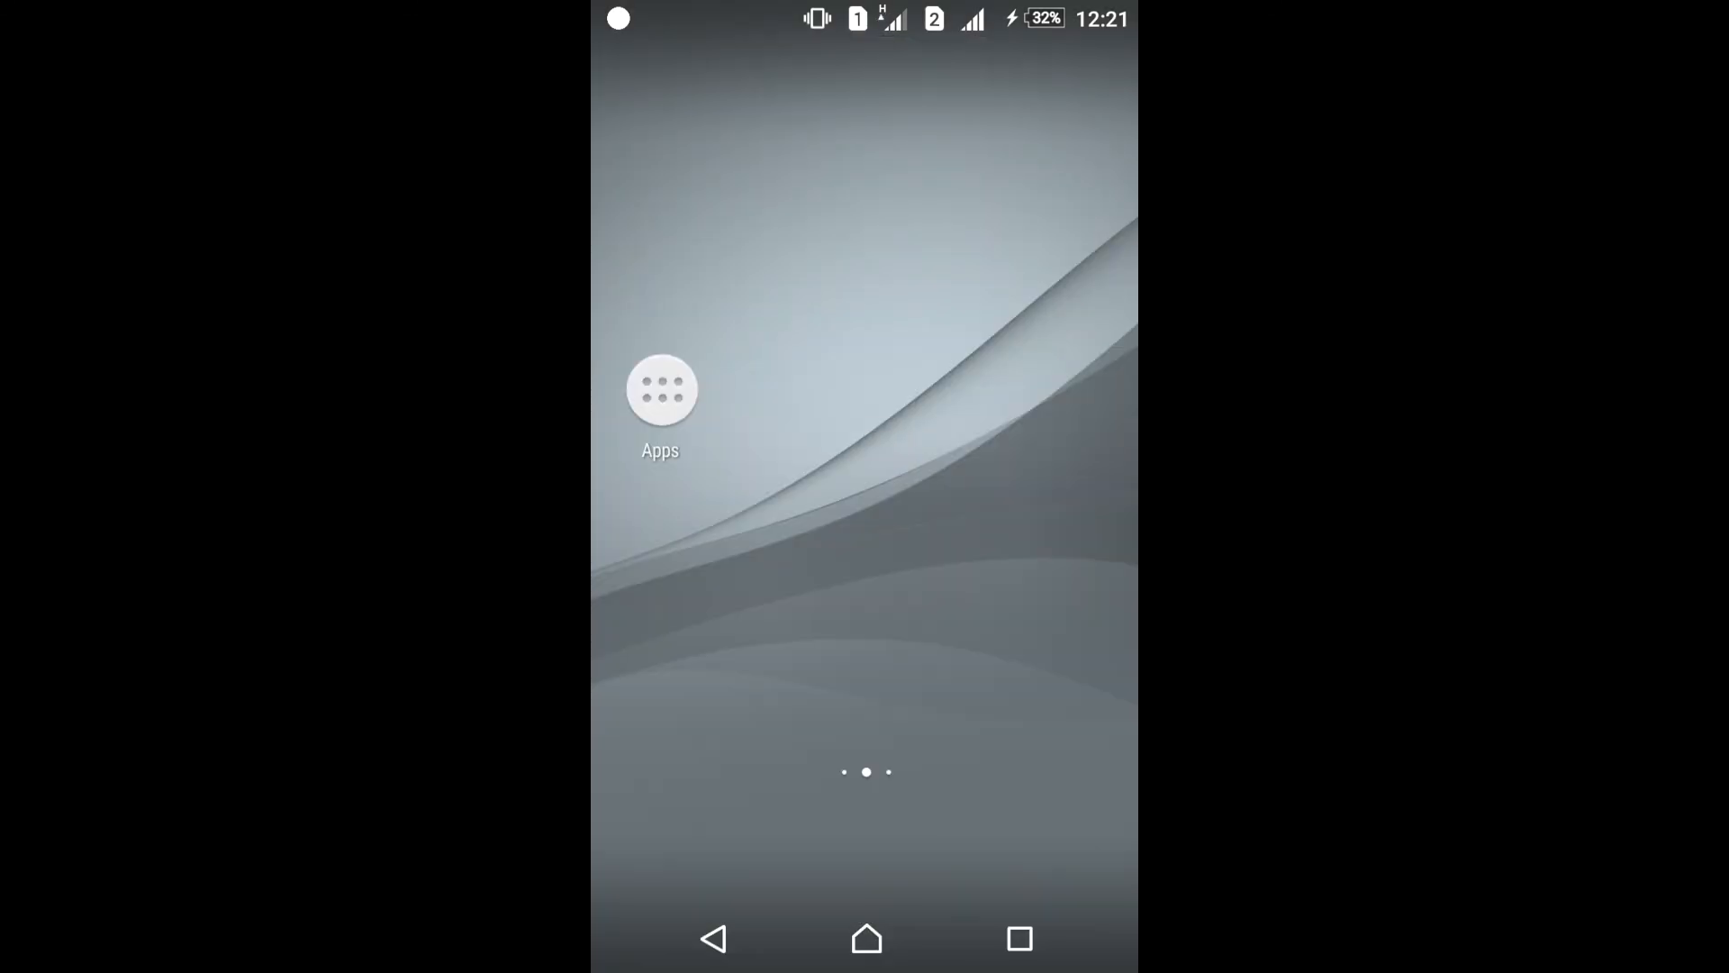